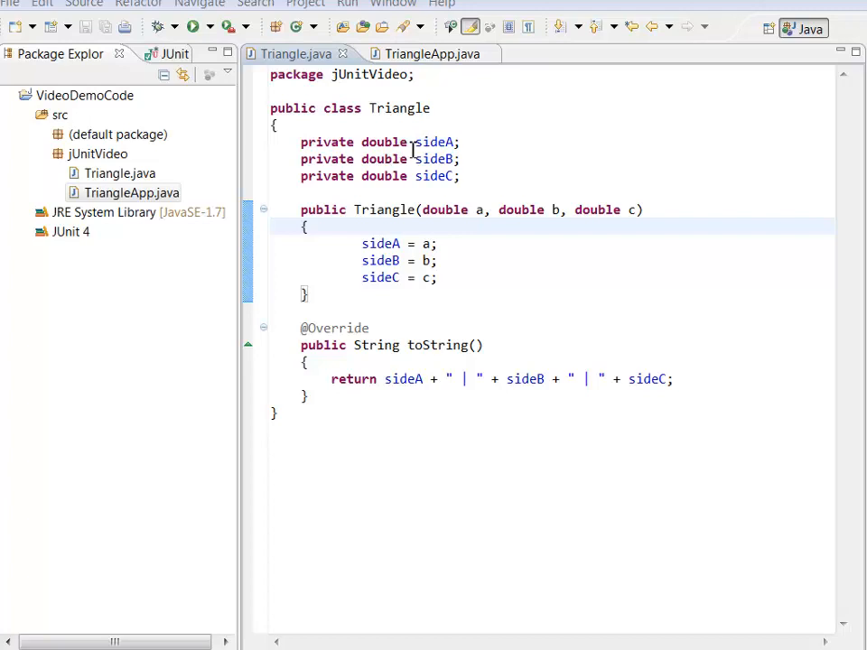
{"action": "mouse_move", "coordinate": [397, 159]}
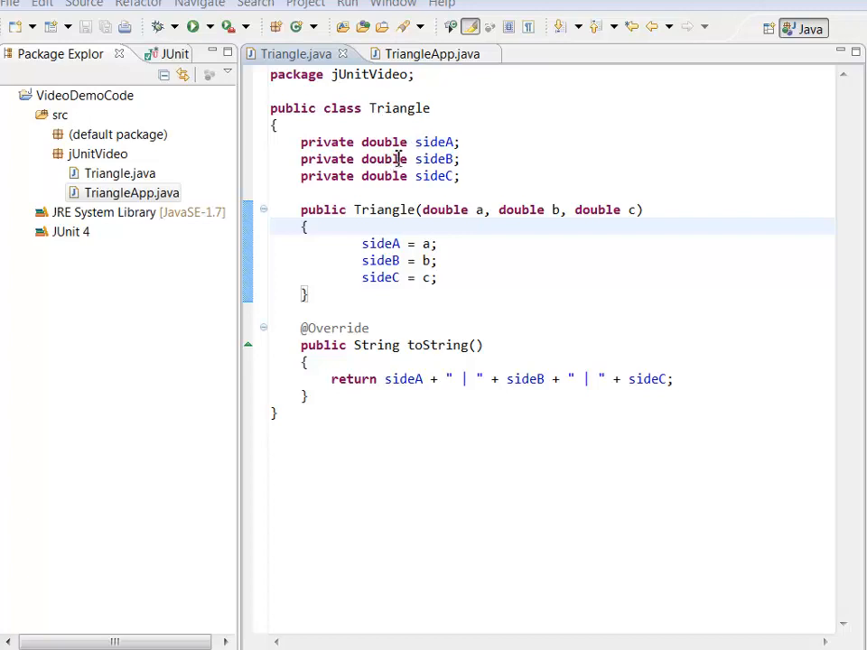
{"action": "mouse_move", "coordinate": [438, 140]}
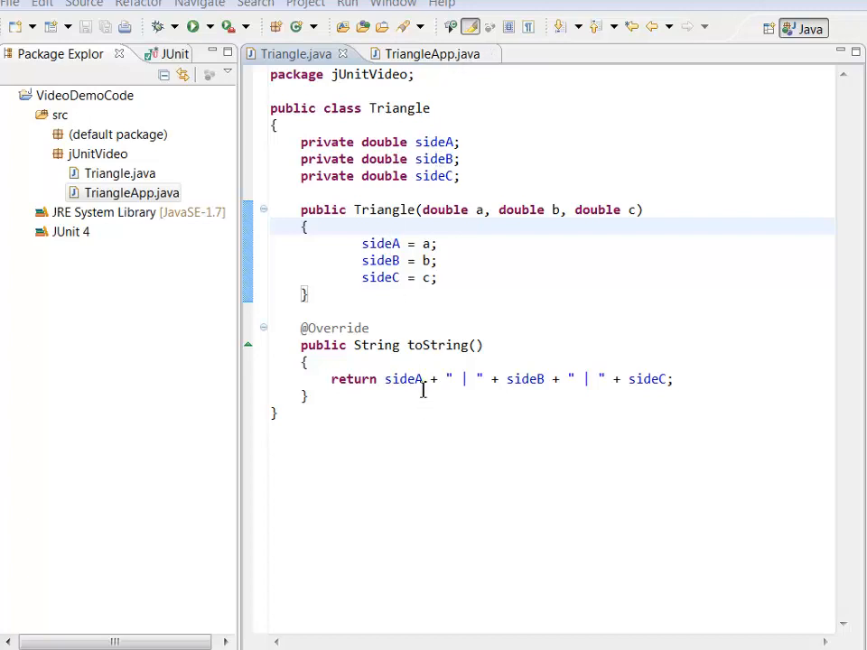
{"action": "mouse_move", "coordinate": [434, 54]}
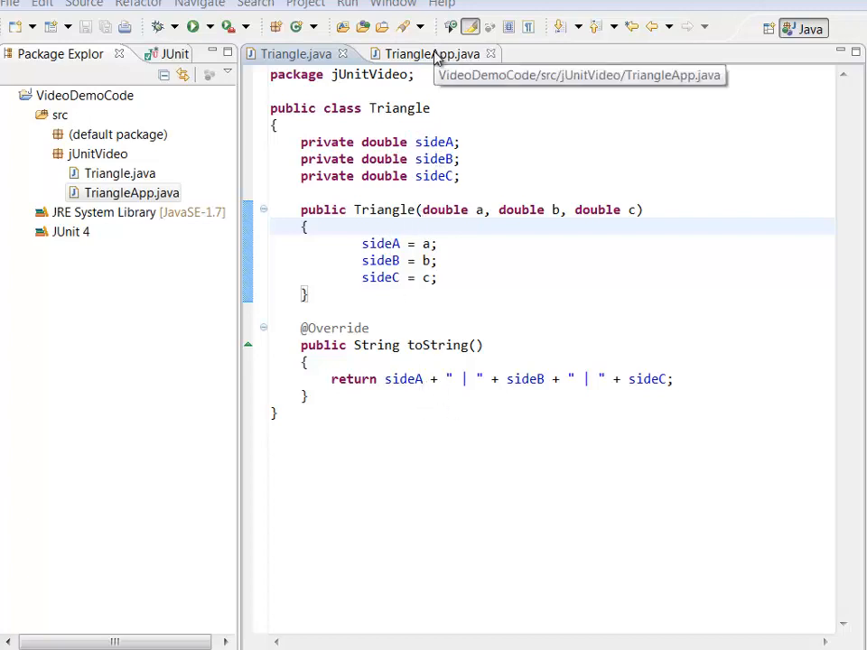
Switch to TriangleApp.java to view its main method building a 4, 5, 3 triangle
{"action": "left_click", "coordinate": [417, 54]}
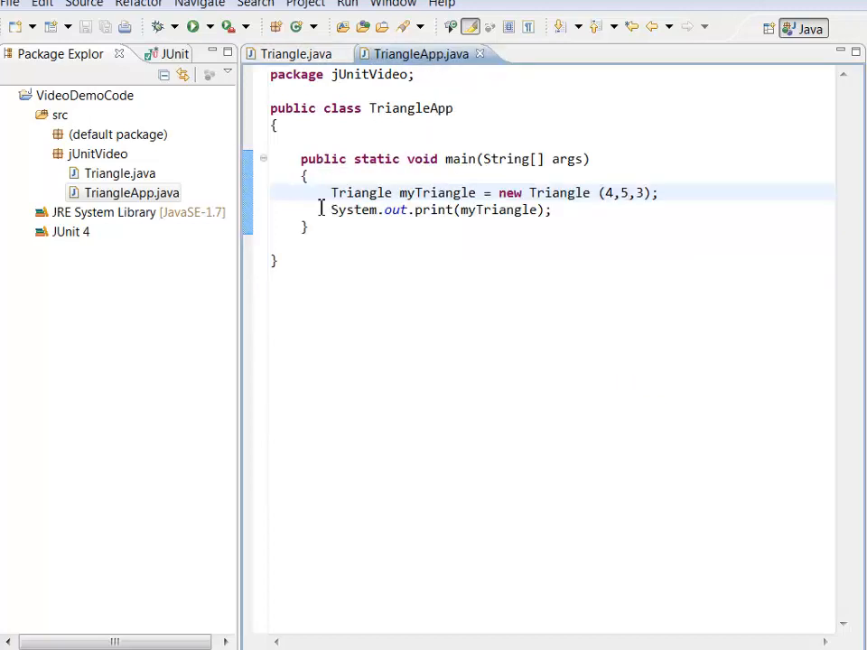
{"action": "mouse_move", "coordinate": [589, 191]}
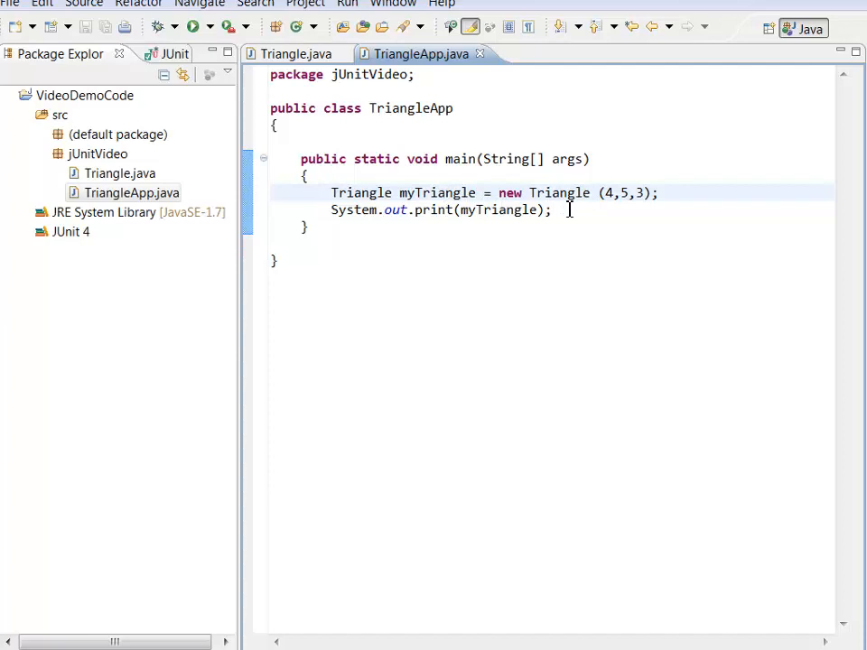
{"action": "mouse_move", "coordinate": [484, 224]}
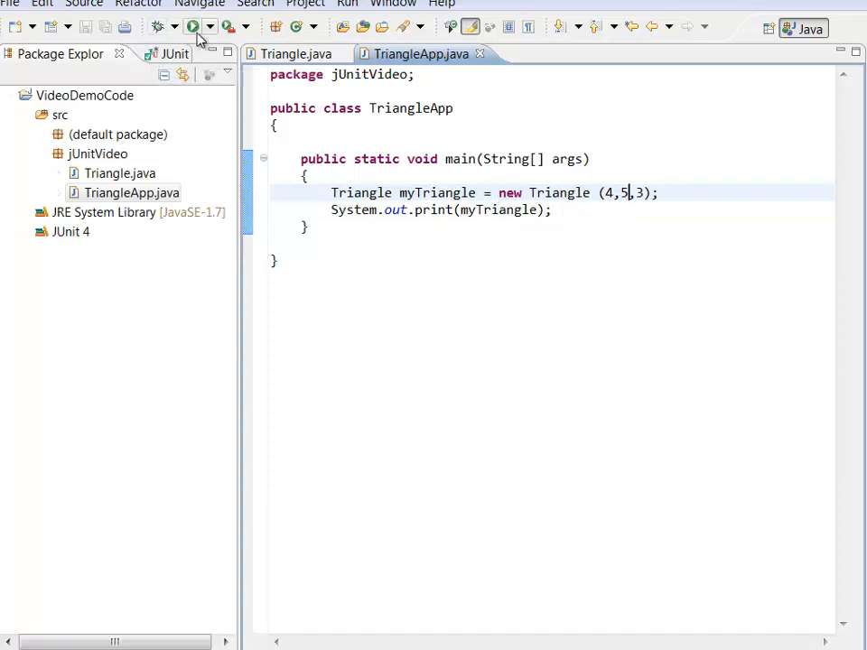
Run TriangleApp, printing 4.0 | 50.0 | 3.0, then return to Triangle.java
{"action": "left_click", "coordinate": [191, 27]}
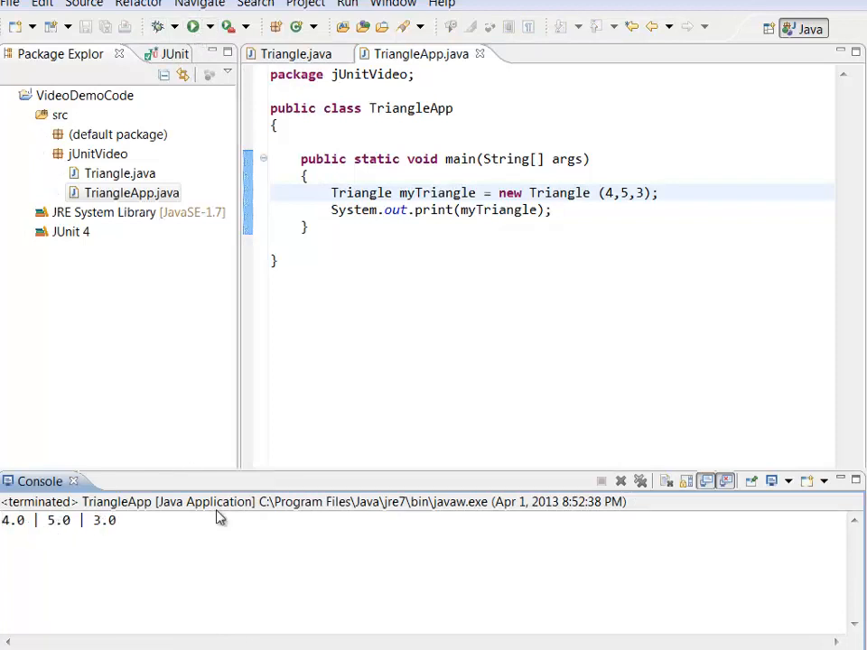
{"action": "mouse_move", "coordinate": [632, 192]}
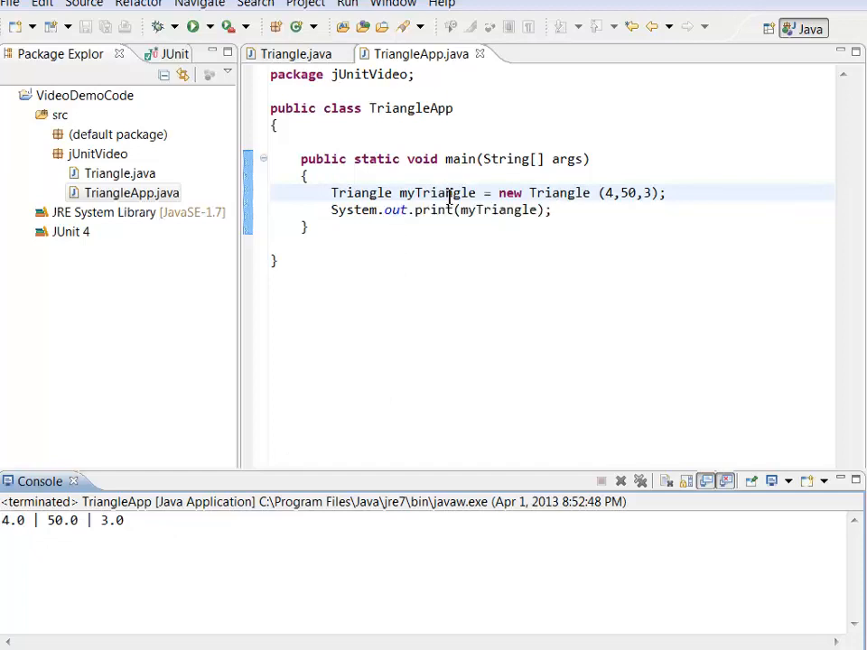
{"action": "mouse_move", "coordinate": [448, 192]}
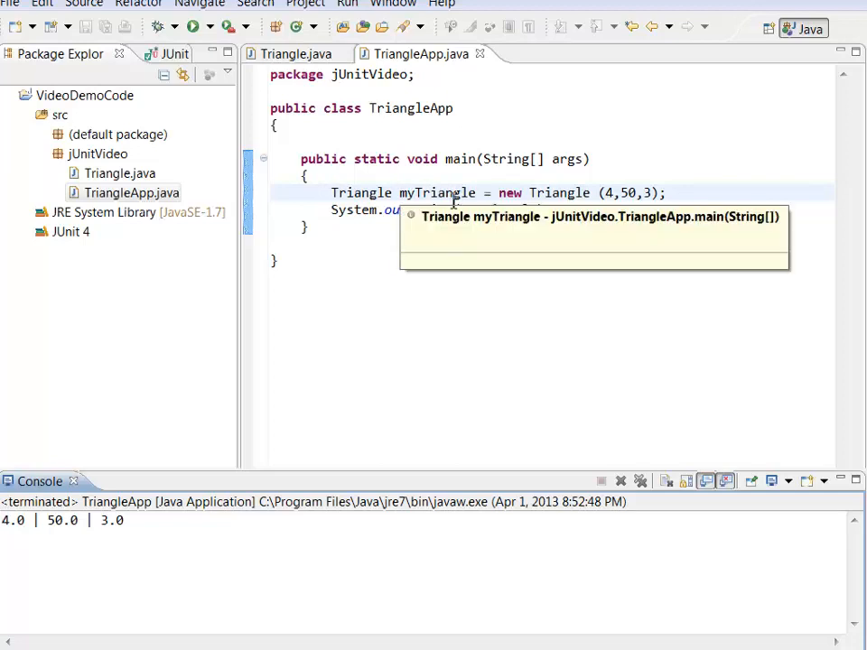
{"action": "left_click", "coordinate": [296, 55]}
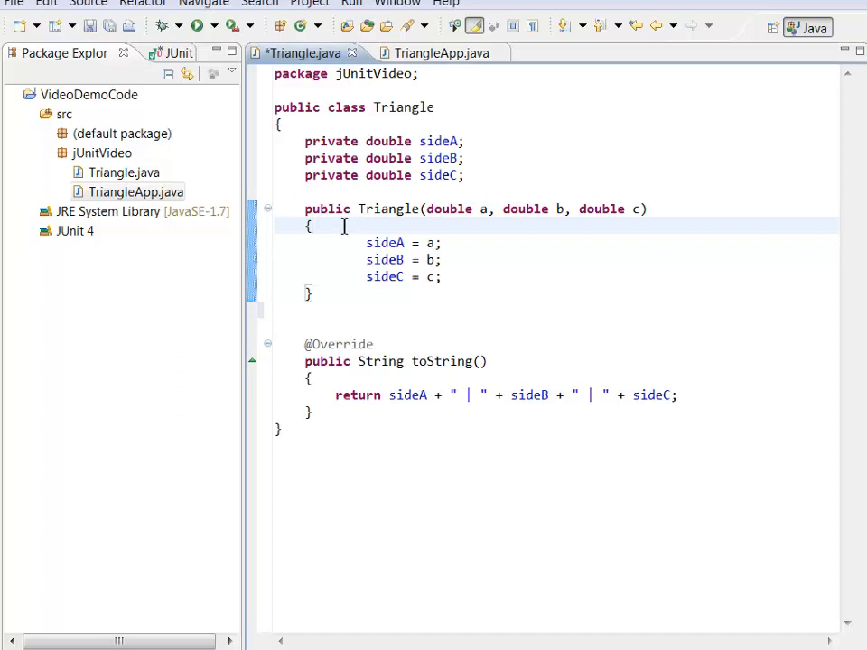
Wrap the constructor's side assignments in if (isTriangle(a, b, c))
{"action": "type", "text": "if"}
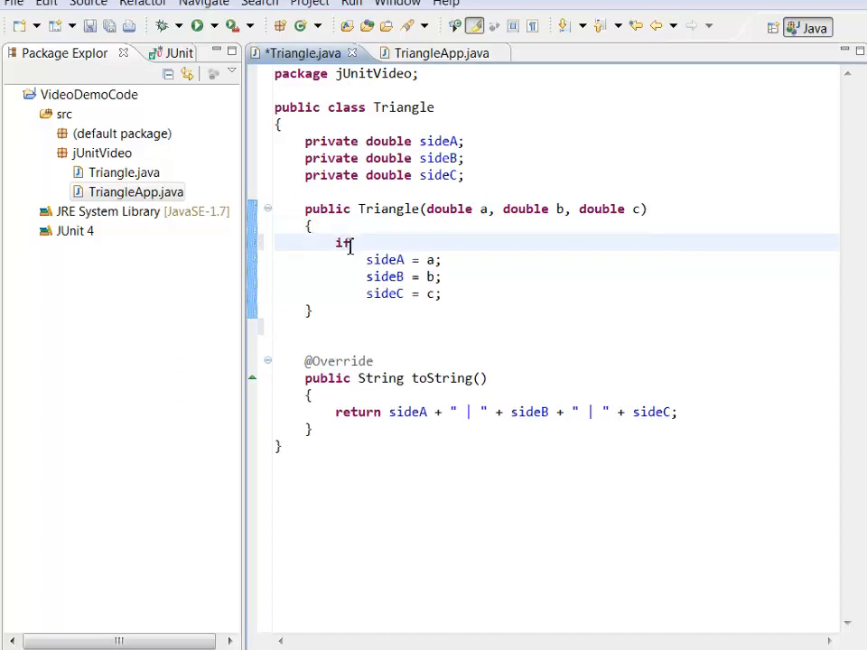
{"action": "type", "text": "()"}
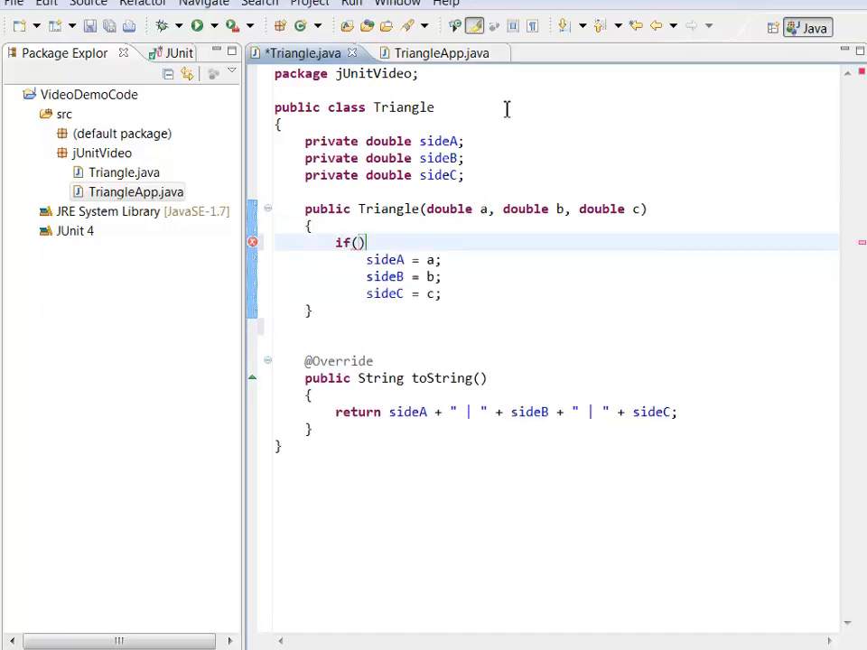
{"action": "type", "text": "isT"}
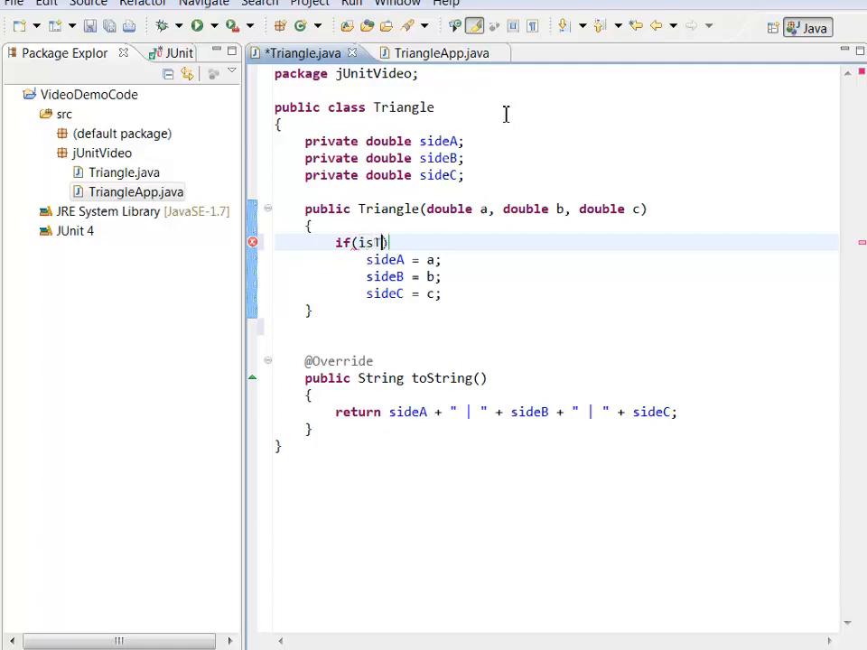
{"action": "type", "text": "ri"}
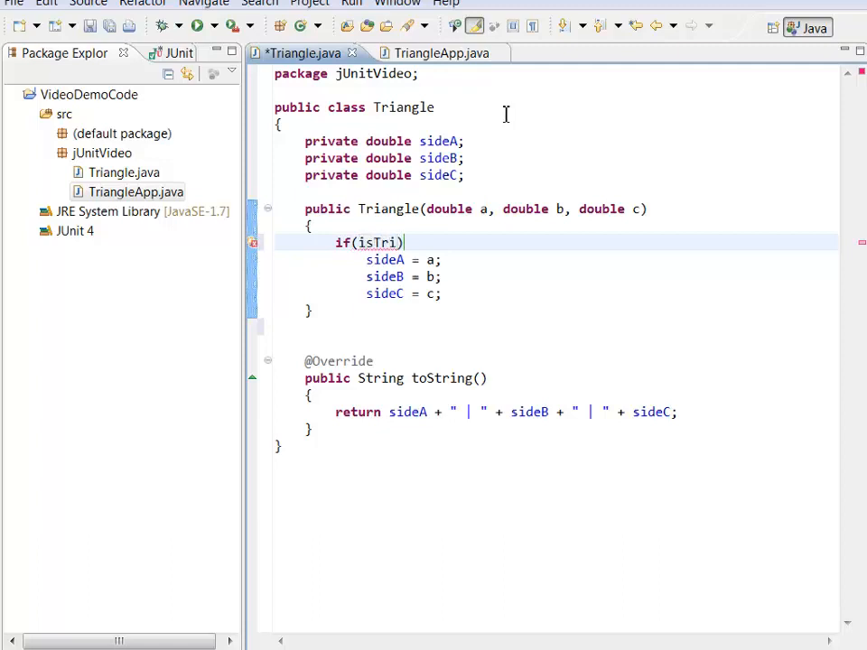
{"action": "type", "text": "angl"}
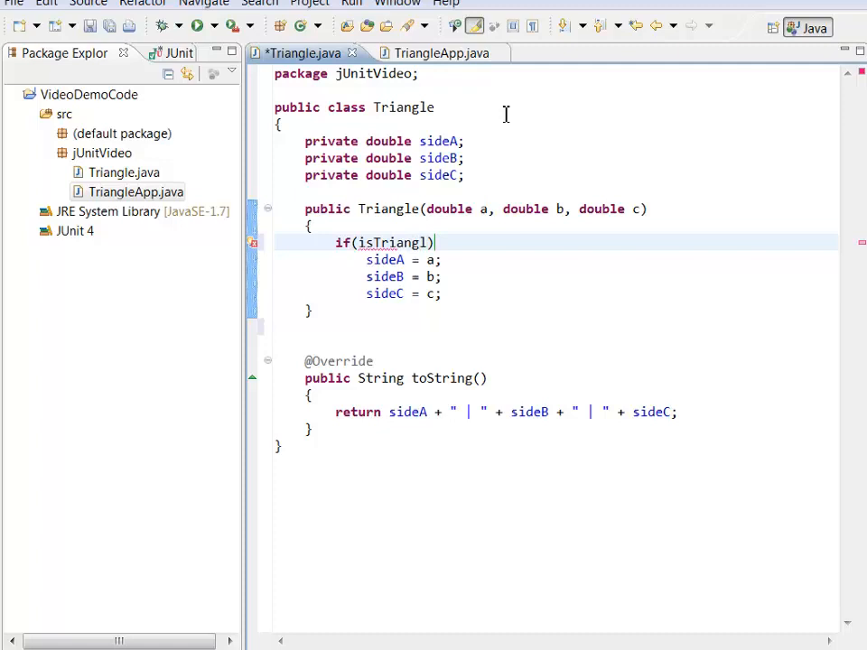
{"action": "type", "text": "e()"}
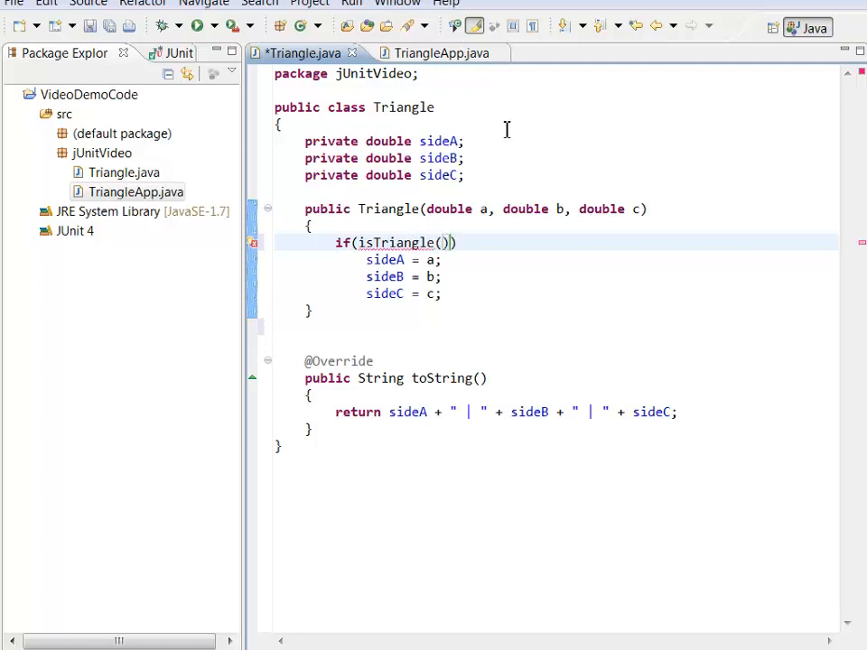
{"action": "type", "text": "a, b,"}
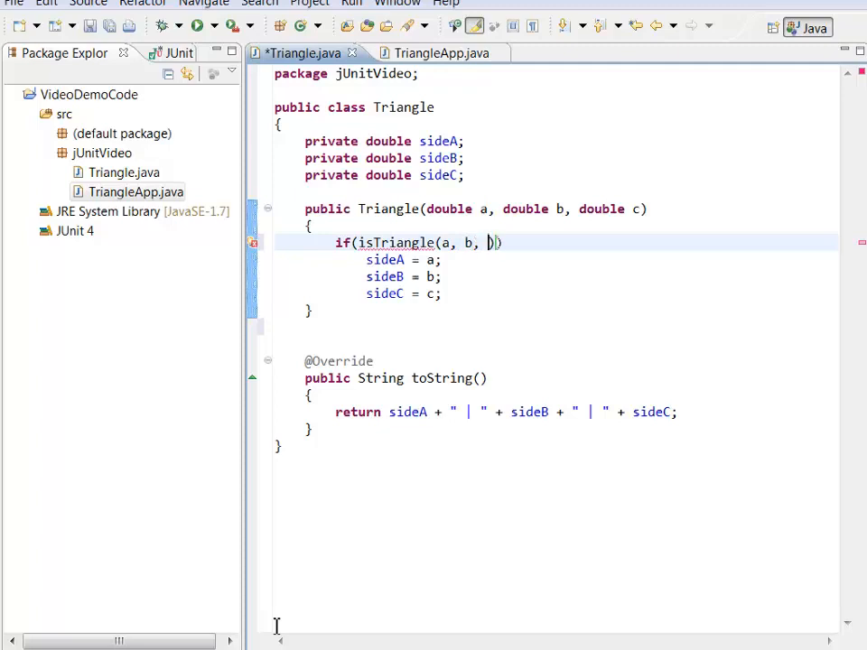
{"action": "type", "text": "c"}
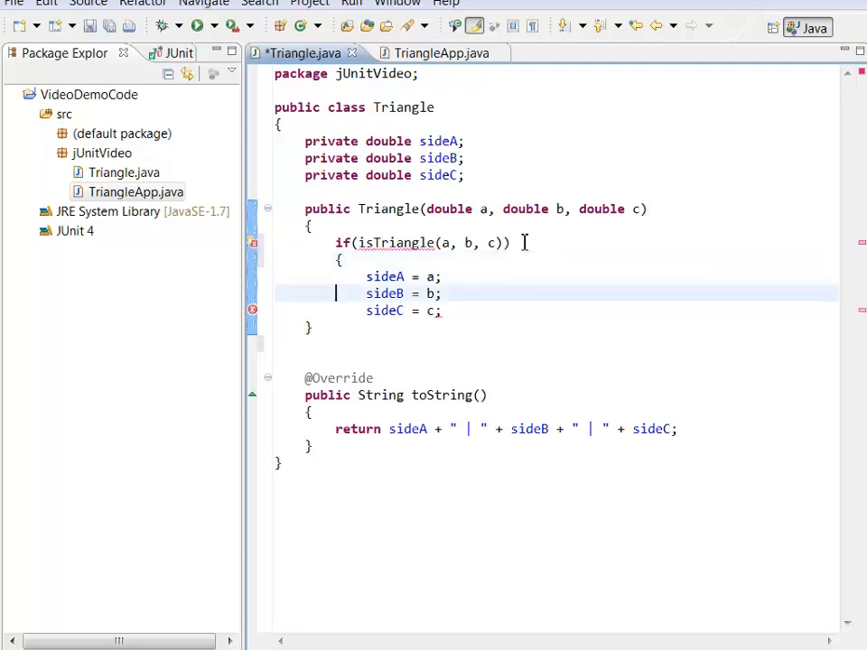
Add an else branch throwing new IllegalArgumentException("Sides were invalid")
{"action": "left_click", "coordinate": [441, 311]}
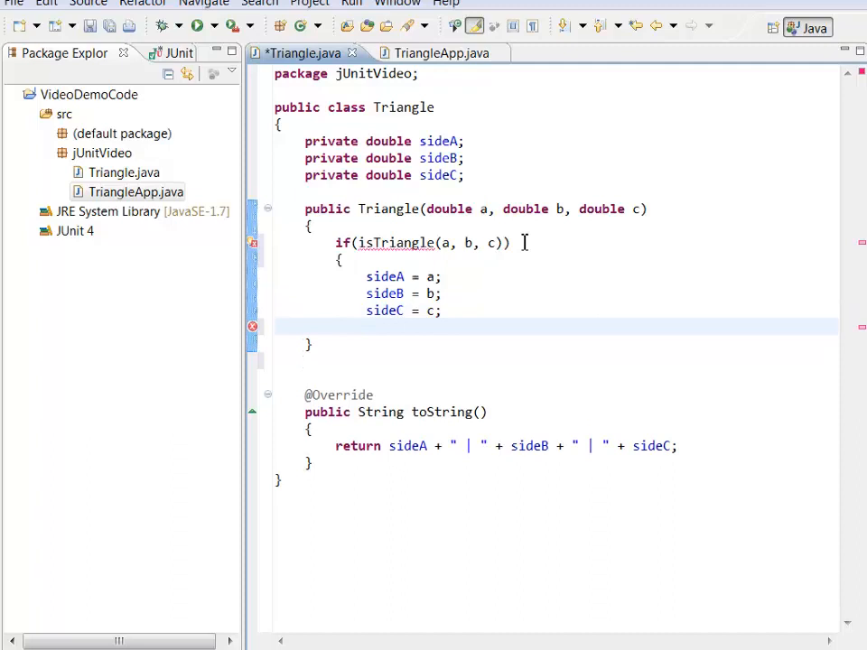
{"action": "type", "text": "else"}
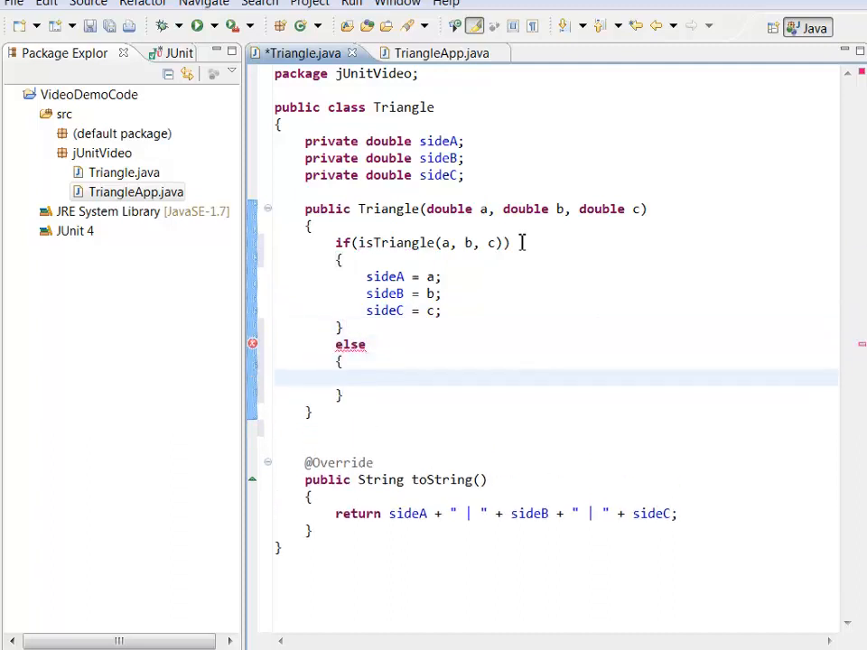
{"action": "type", "text": "throw new"}
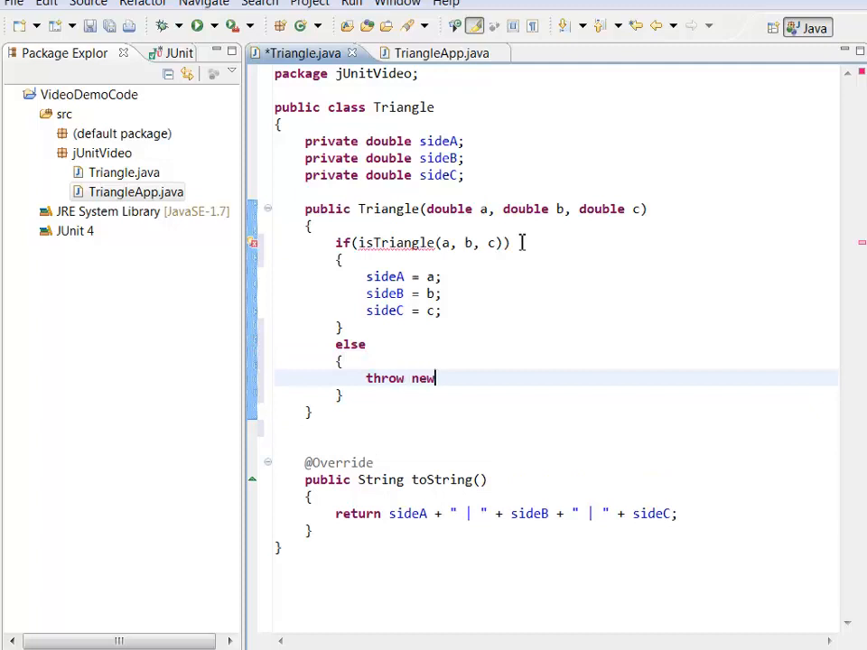
{"action": "type", "text": "Illeg"}
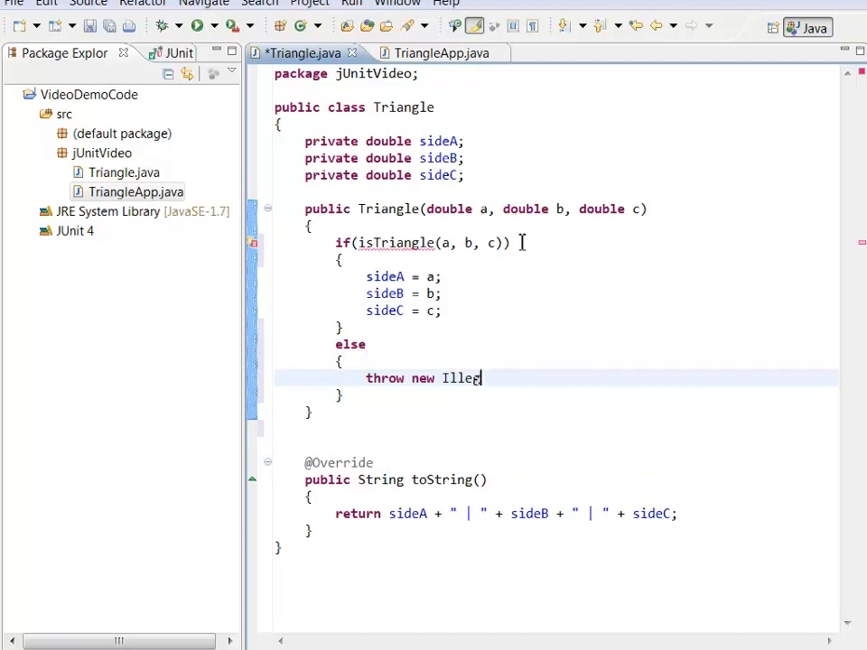
{"action": "type", "text": "alArg"}
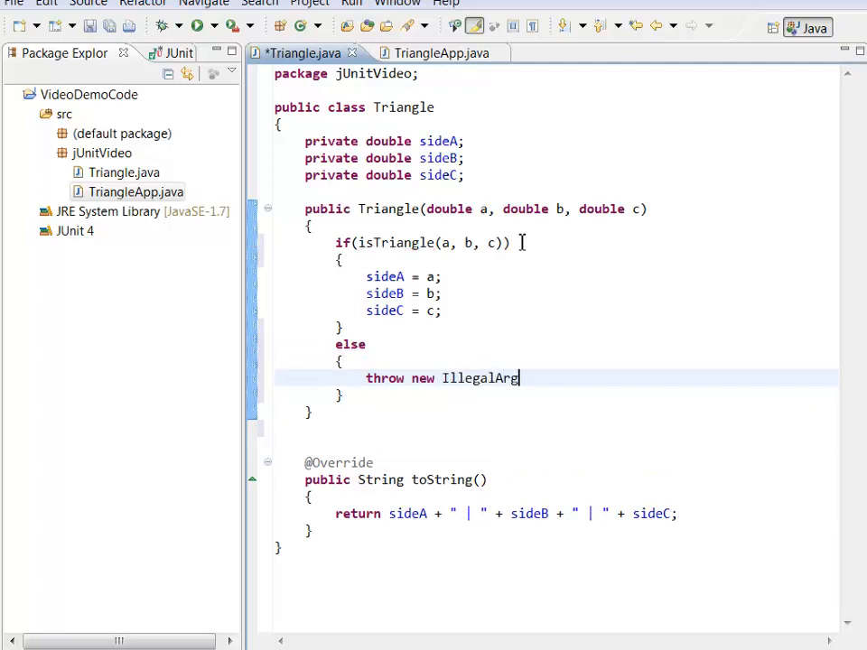
{"action": "key", "text": "ctrl+space"}
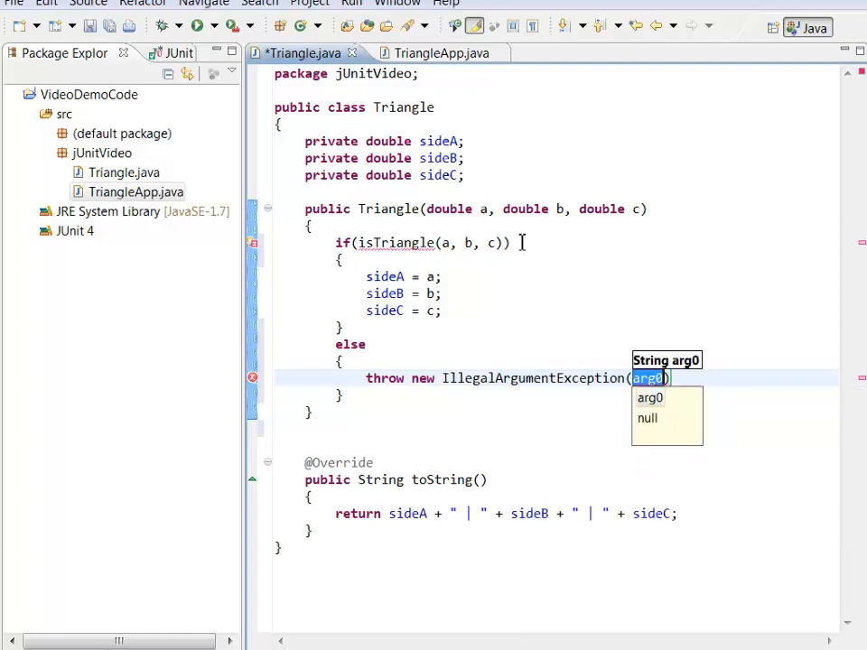
{"action": "type", "text": "\"S"}
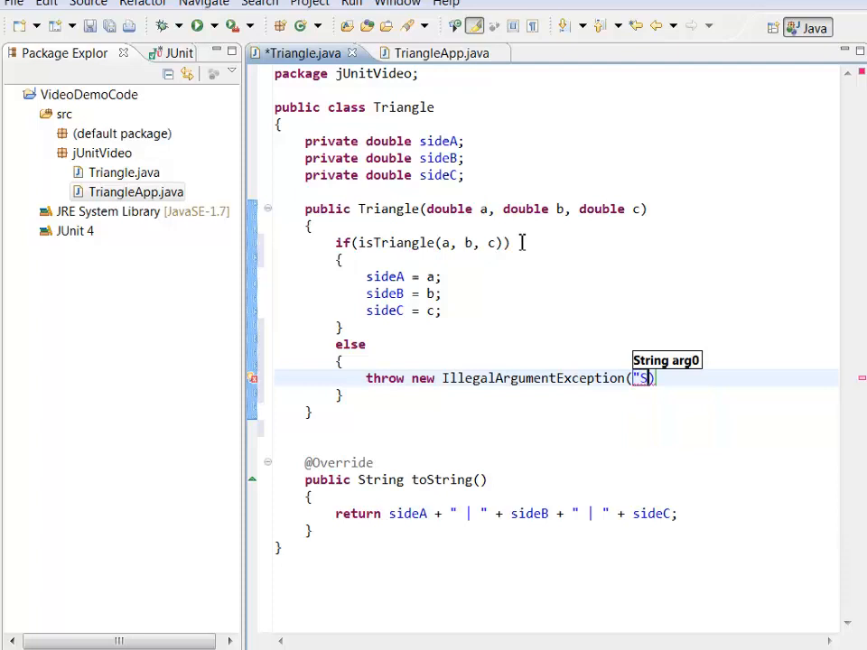
{"action": "type", "text": "ides"}
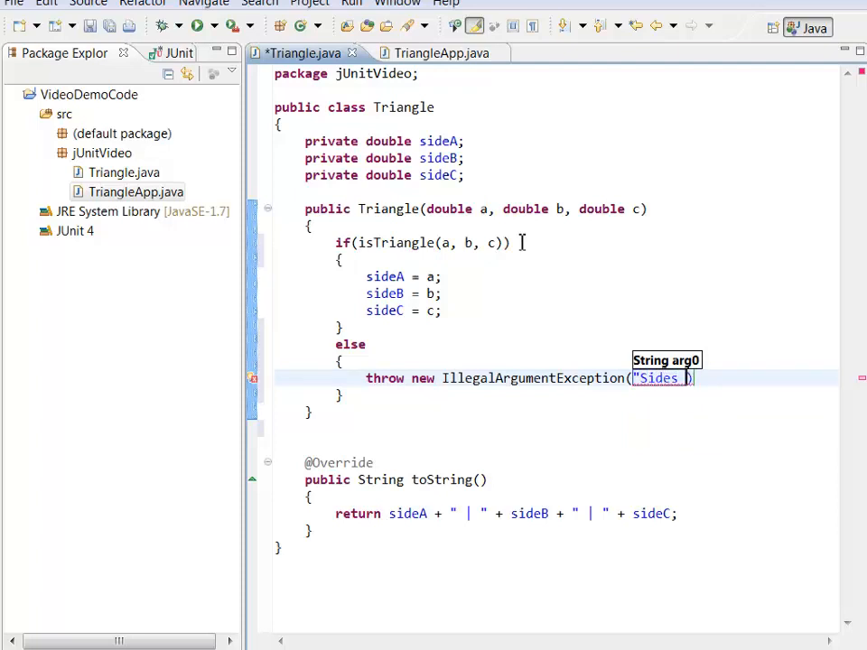
{"action": "type", "text": "were invalid"}
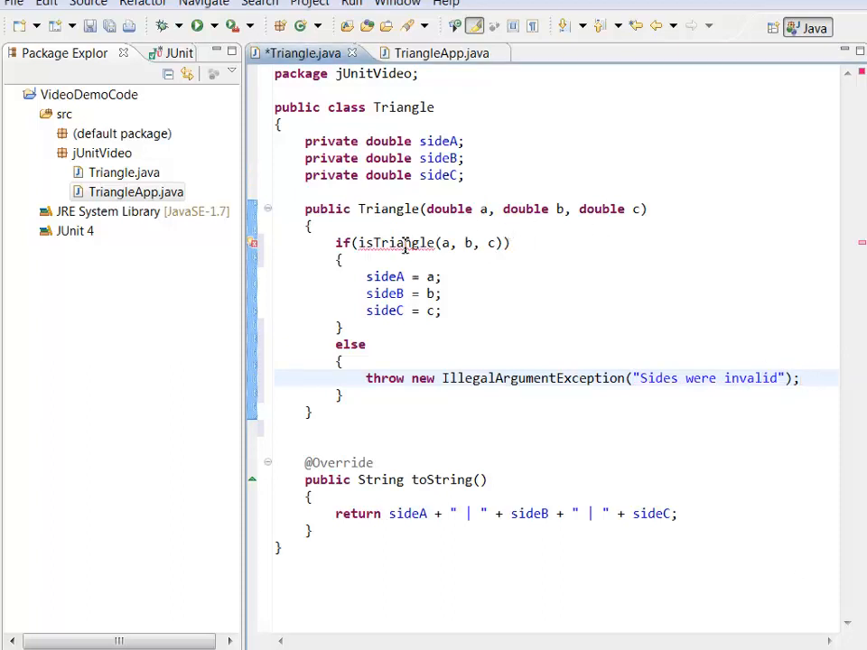
{"action": "mouse_move", "coordinate": [408, 242]}
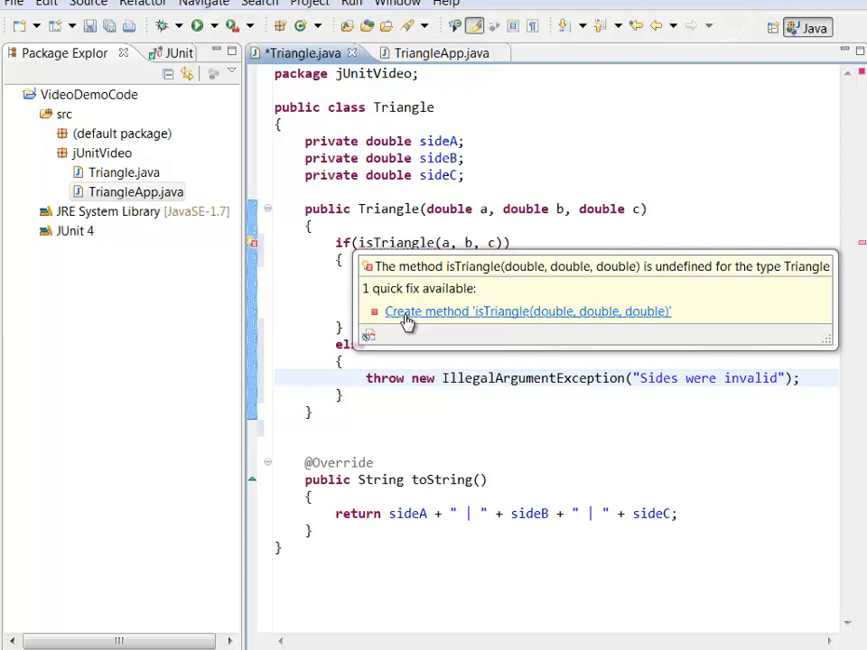
Quick-fix a static boolean isTriangle(double a, double b, double c) stub and select its TODO
{"action": "left_click", "coordinate": [527, 311]}
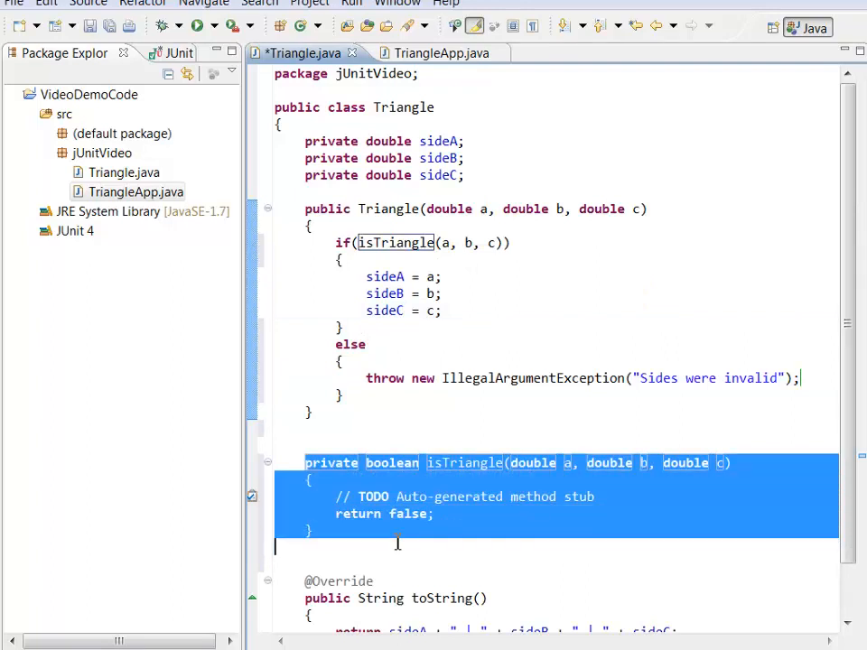
{"action": "left_click", "coordinate": [558, 462]}
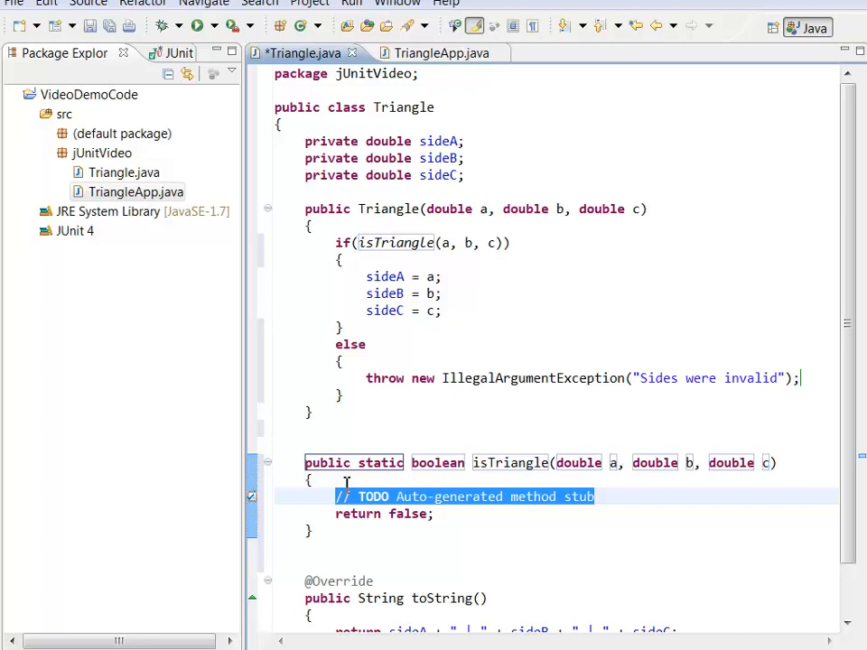
Implement isTriangle as: if (a + b <= c) return false; else return true
{"action": "type", "text": "if"}
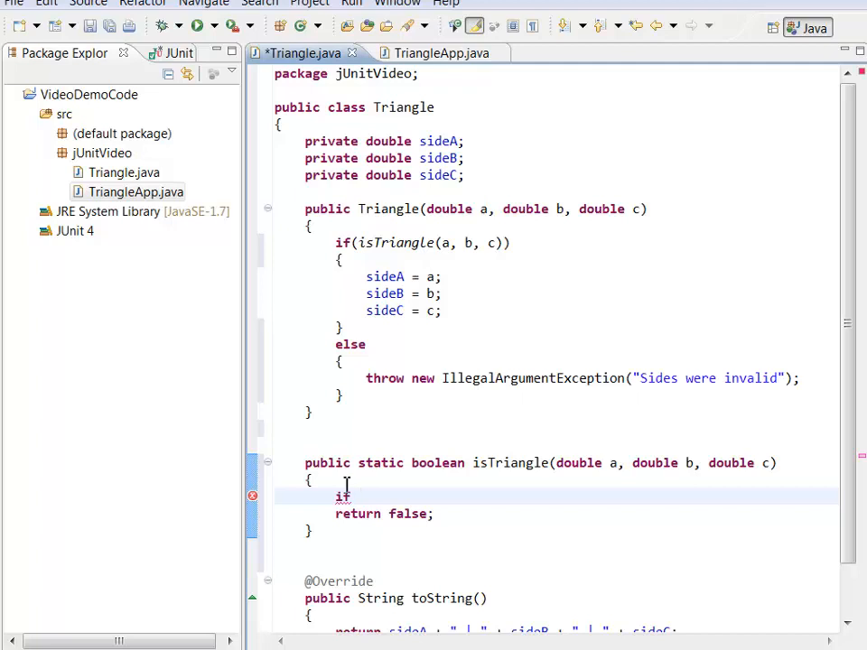
{"action": "type", "text": "()"}
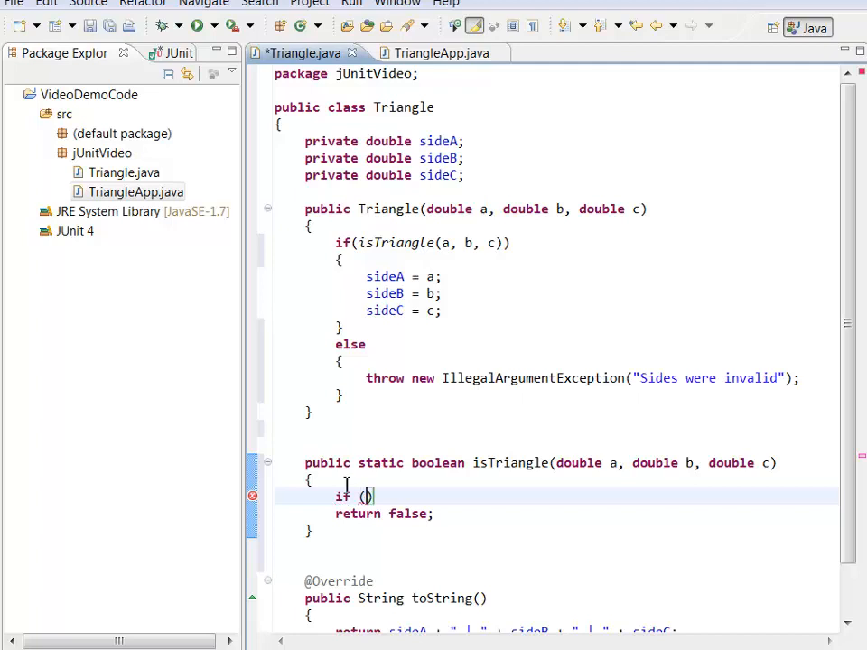
{"action": "type", "text": "a +"}
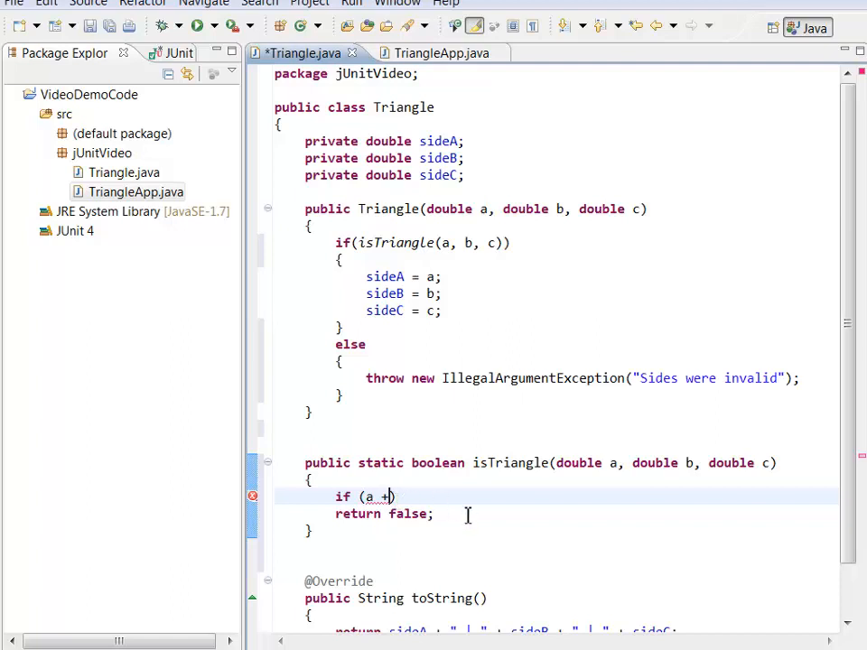
{"action": "type", "text": "b"}
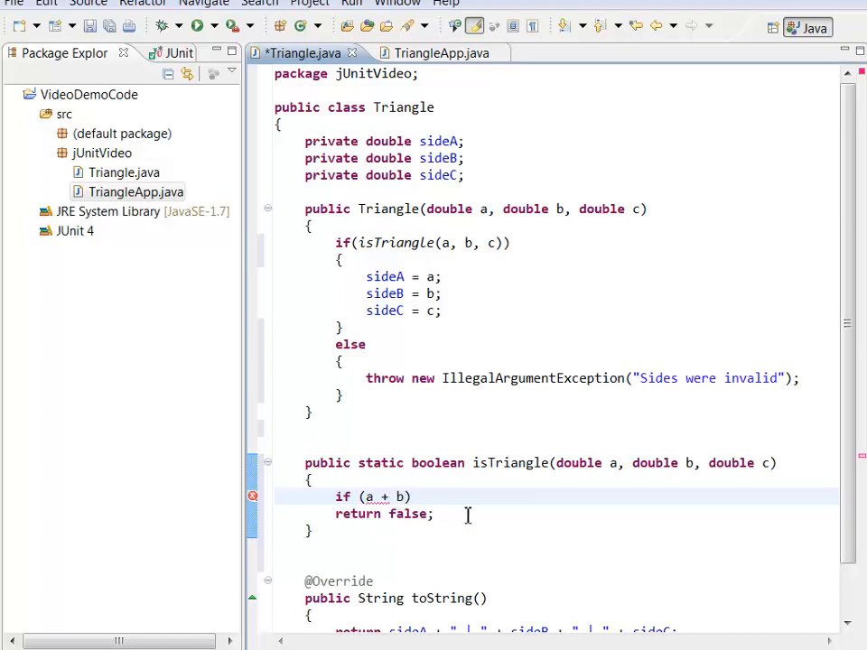
{"action": "type", "text": "<"}
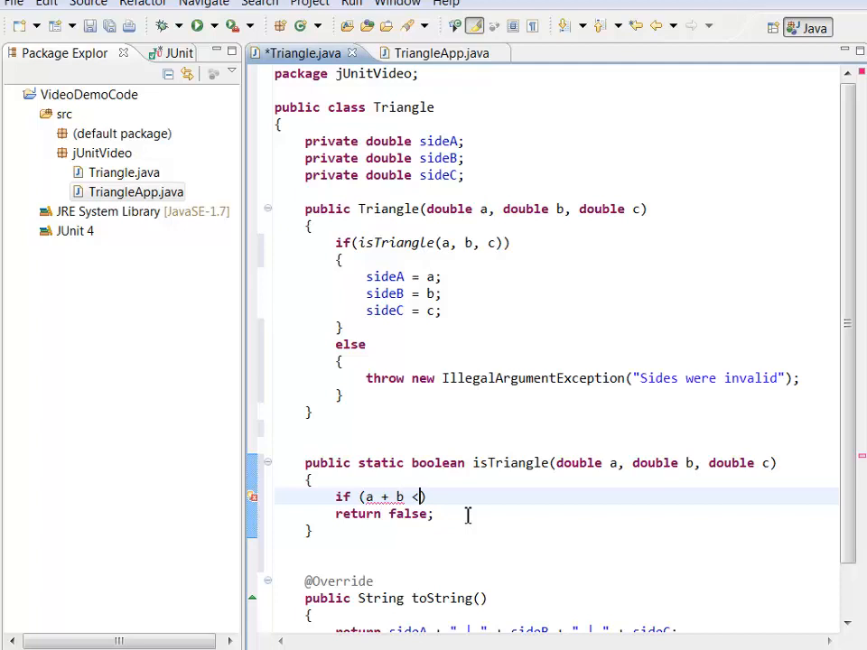
{"action": "type", "text": "="}
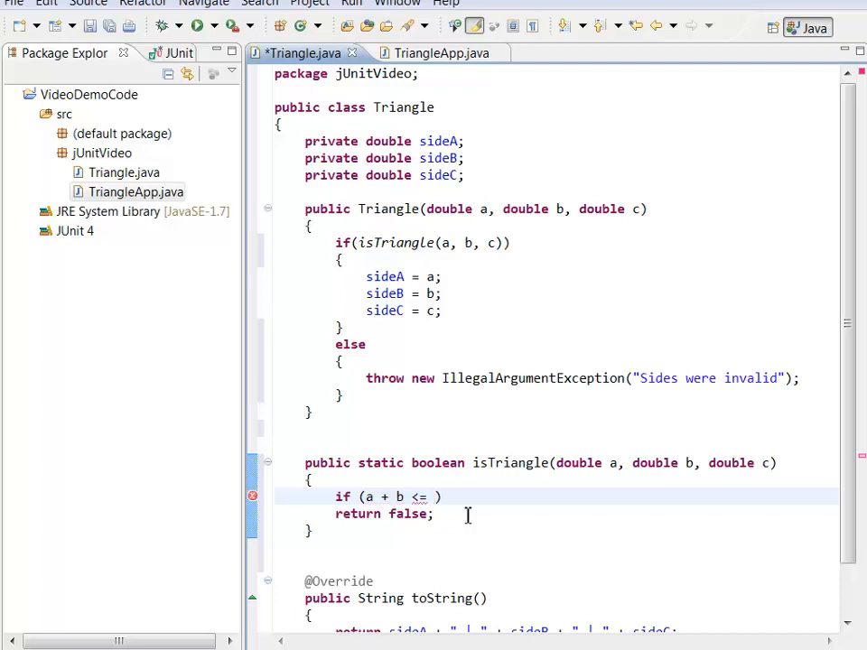
{"action": "type", "text": "c"}
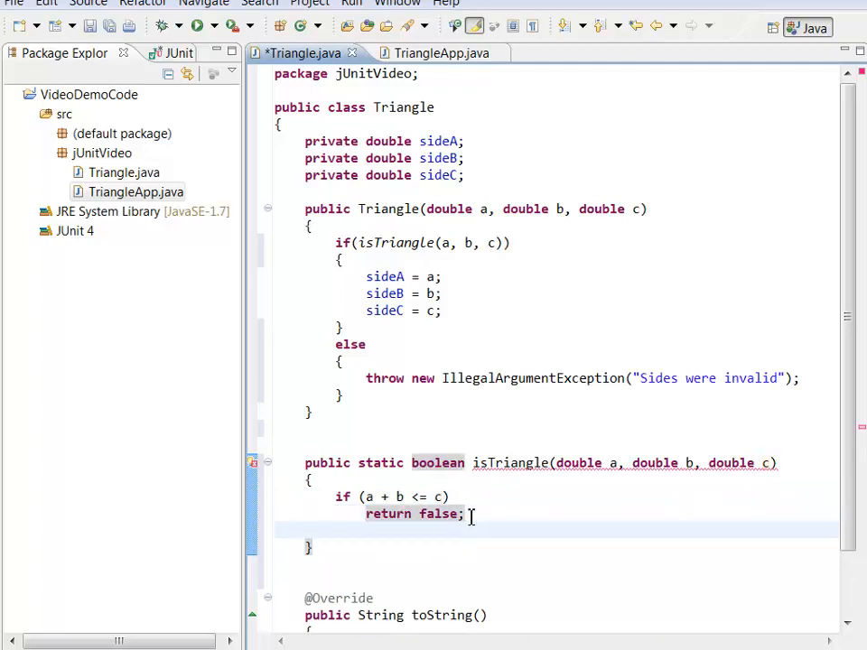
{"action": "type", "text": "else"}
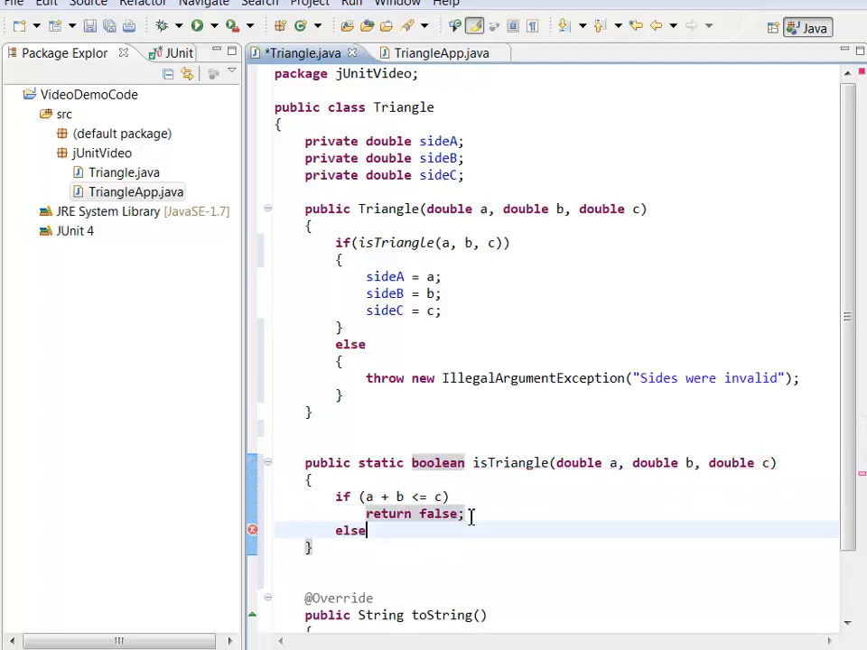
{"action": "type", "text": "rtu"}
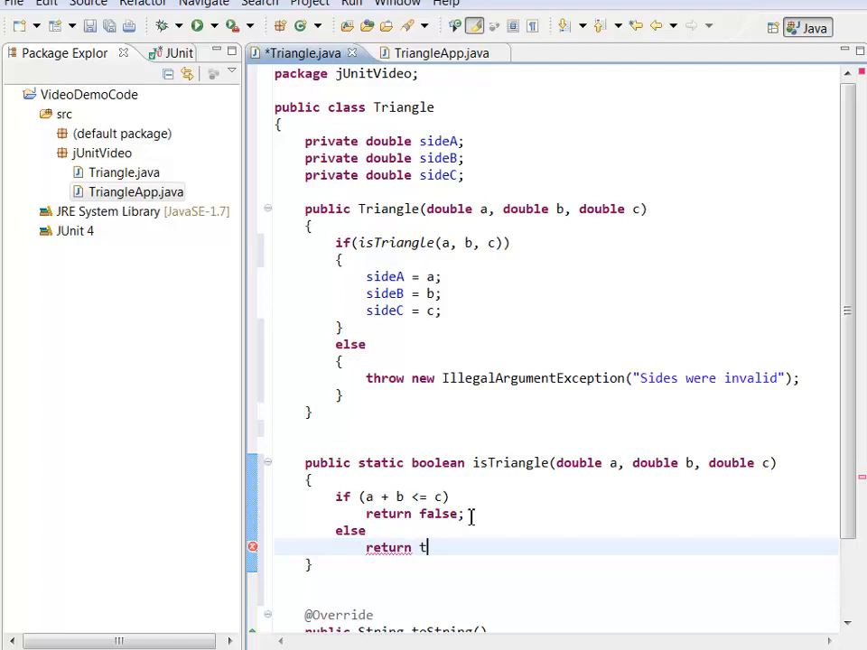
{"action": "type", "text": "rue;"}
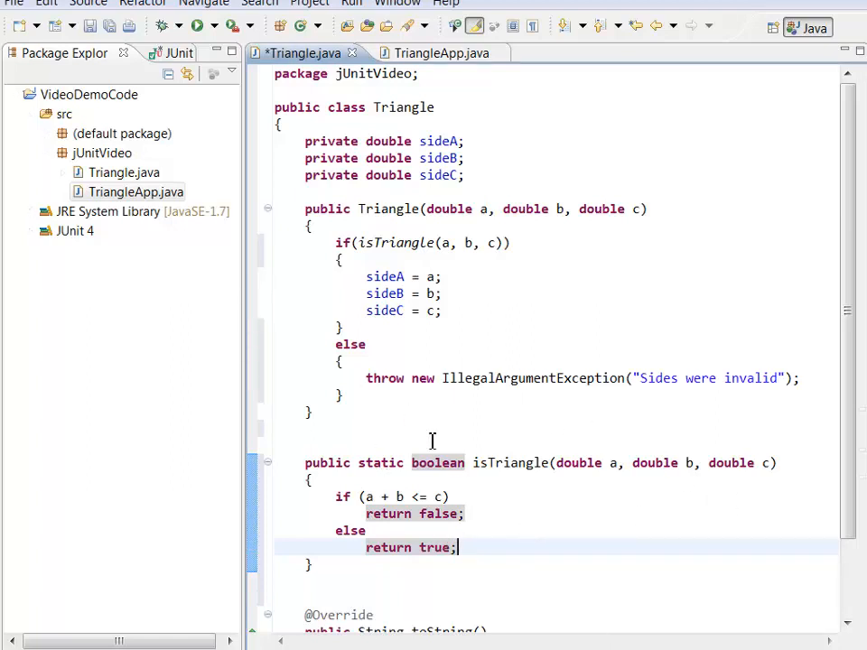
{"action": "mouse_move", "coordinate": [484, 476]}
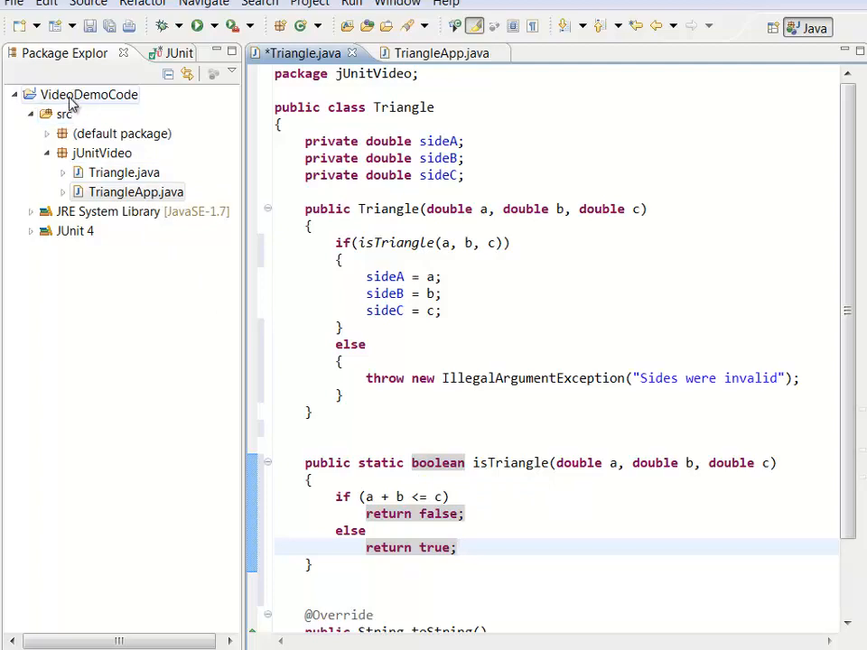
Create a new source folder named TriangleTest in the VideoDemoCode project
{"action": "right_click", "coordinate": [89, 94]}
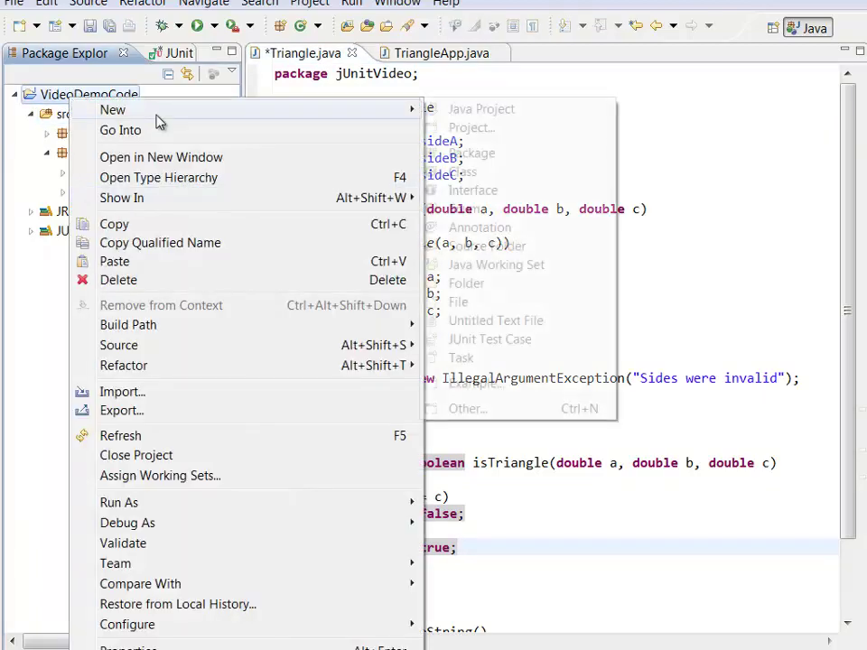
{"action": "mouse_move", "coordinate": [362, 110]}
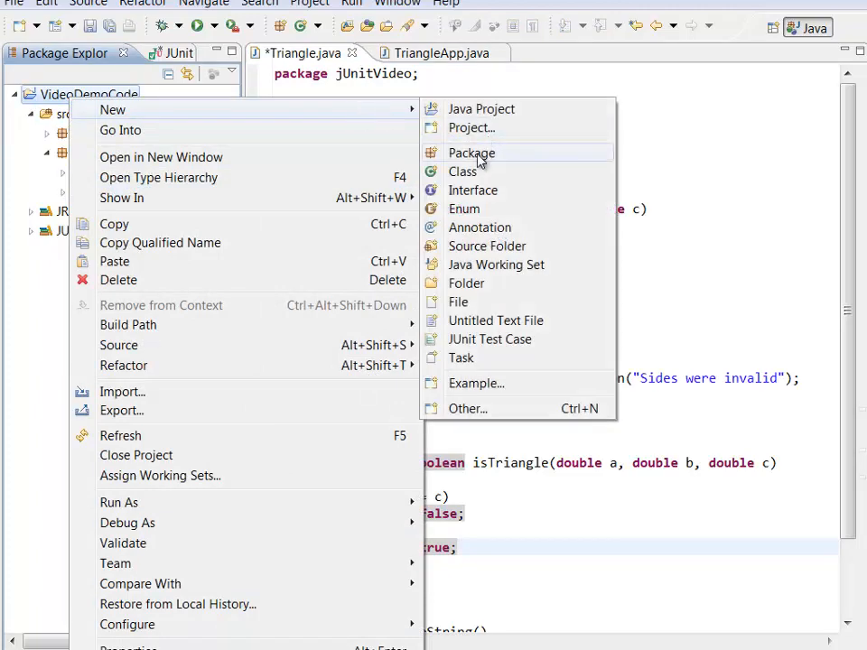
{"action": "mouse_move", "coordinate": [486, 245]}
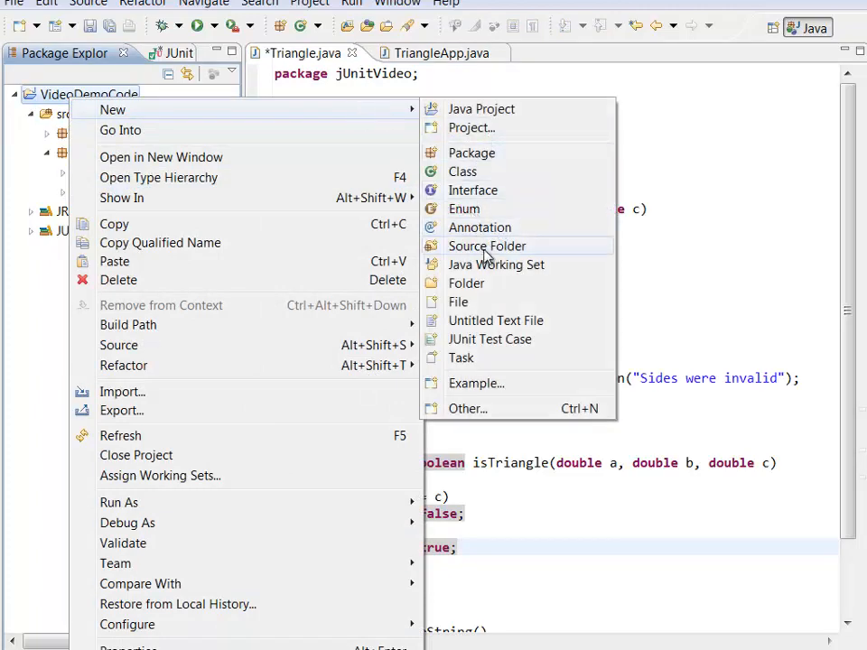
{"action": "left_click", "coordinate": [485, 246]}
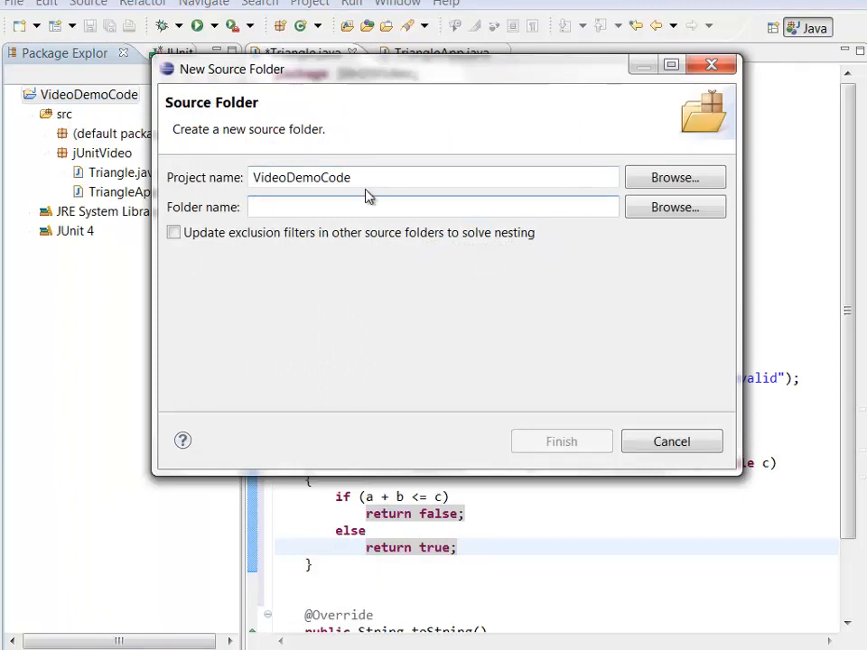
{"action": "type", "text": "Trinag"}
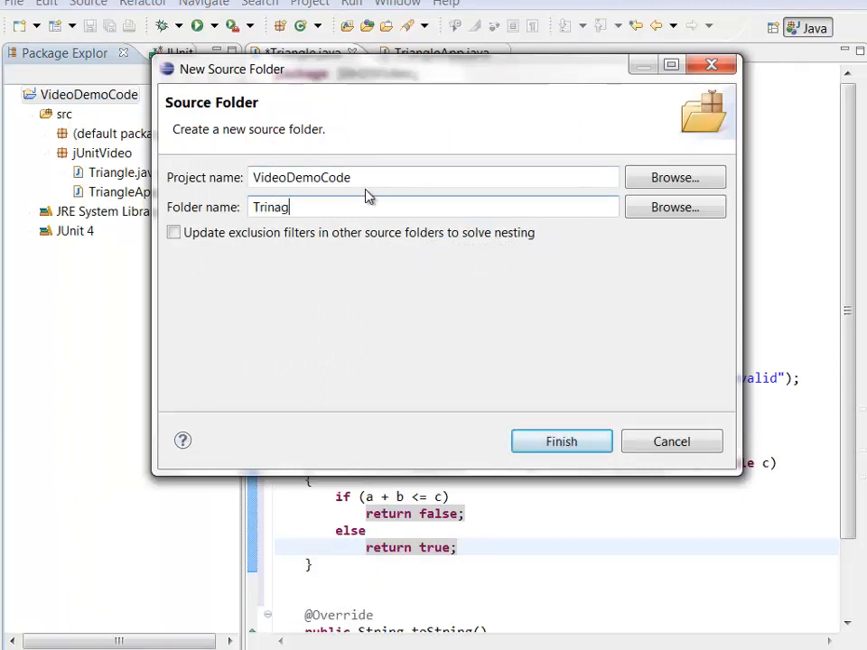
{"action": "type", "text": "TriangleTest"}
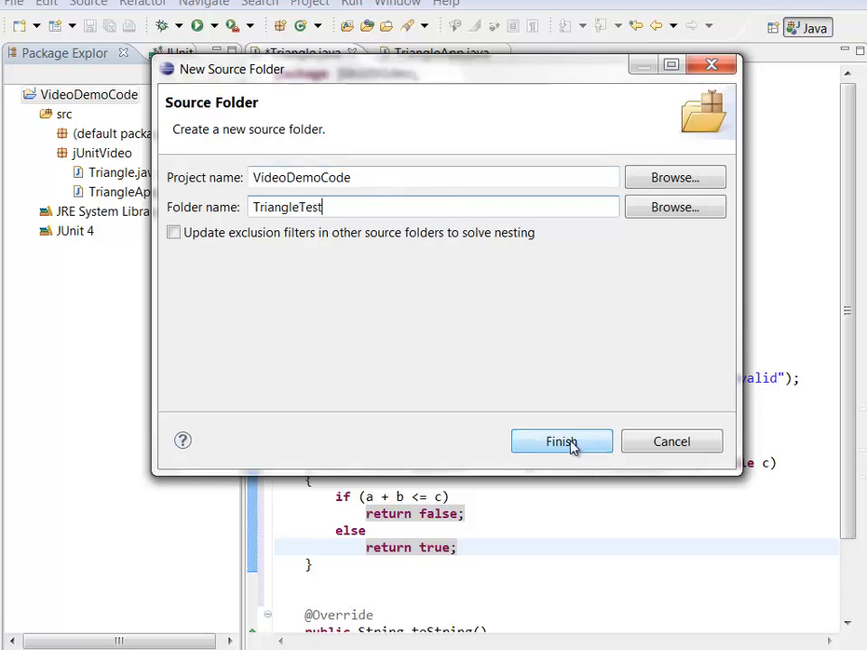
{"action": "left_click", "coordinate": [559, 440]}
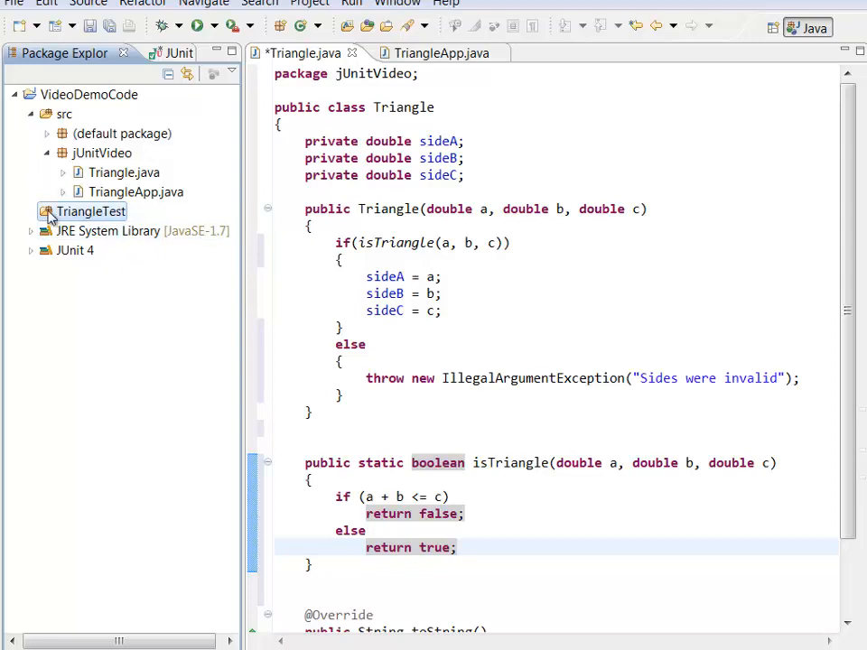
Create a jUnitVideo package inside the TriangleTest source folder and select it
{"action": "right_click", "coordinate": [91, 209]}
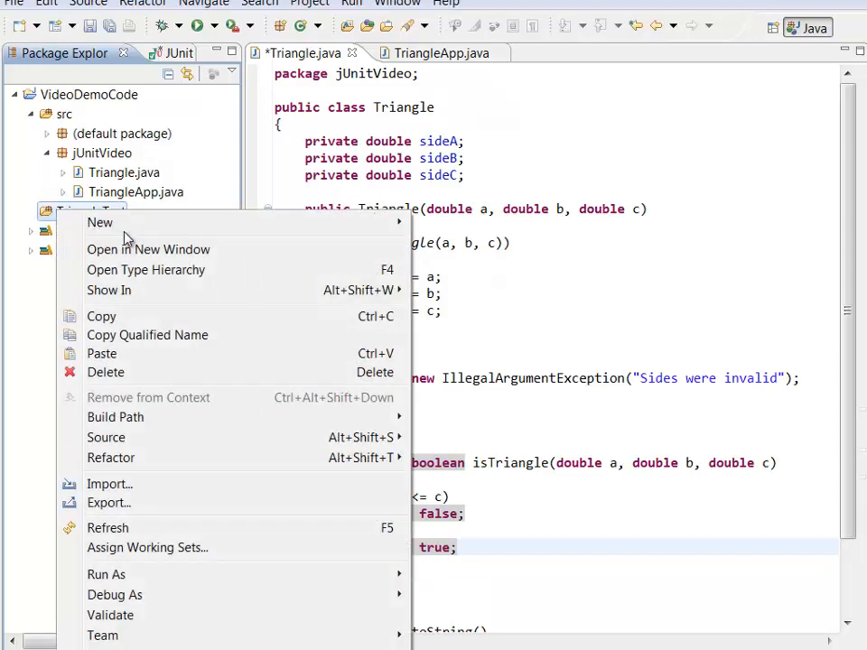
{"action": "left_click", "coordinate": [99, 222]}
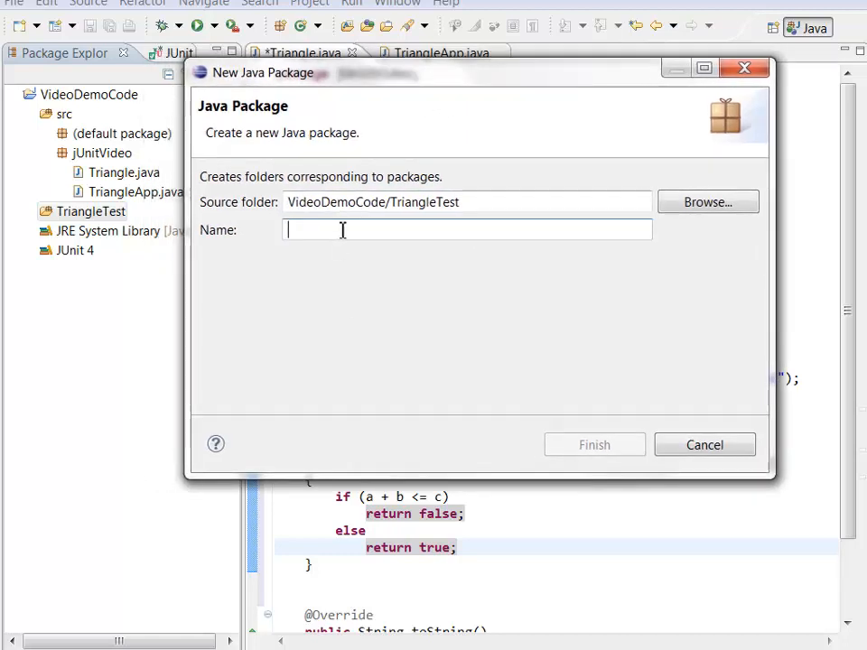
{"action": "type", "text": "j"}
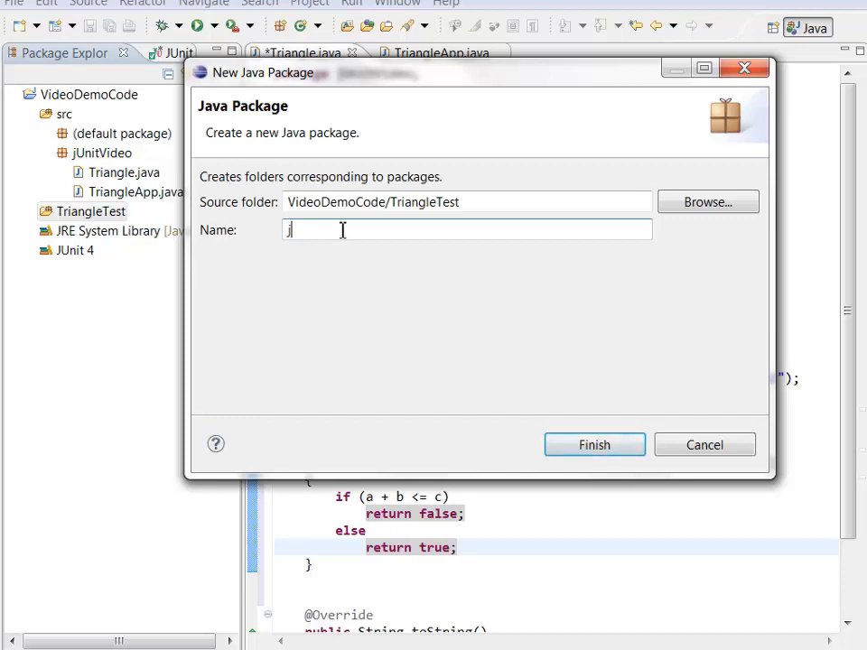
{"action": "type", "text": "Uni"}
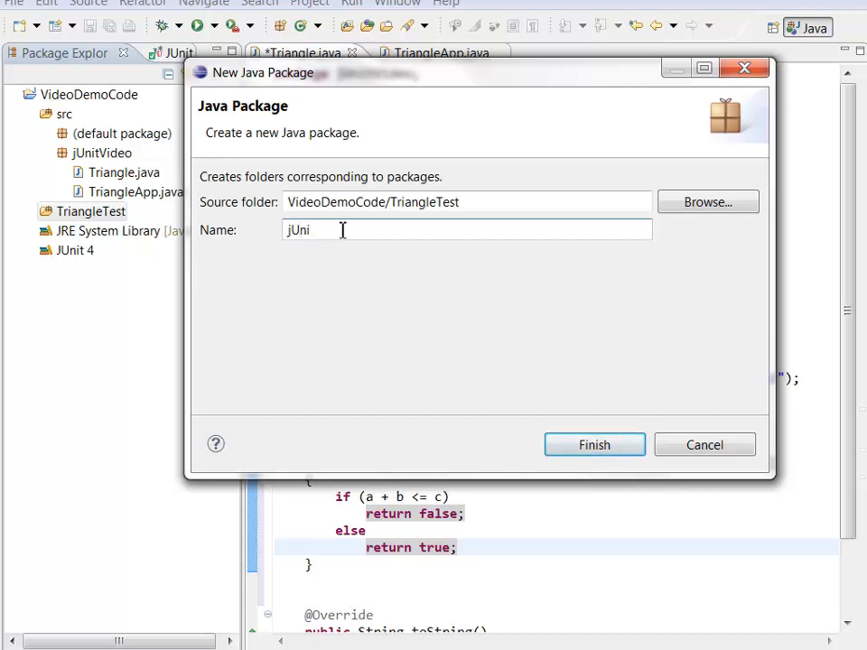
{"action": "type", "text": "tVid"}
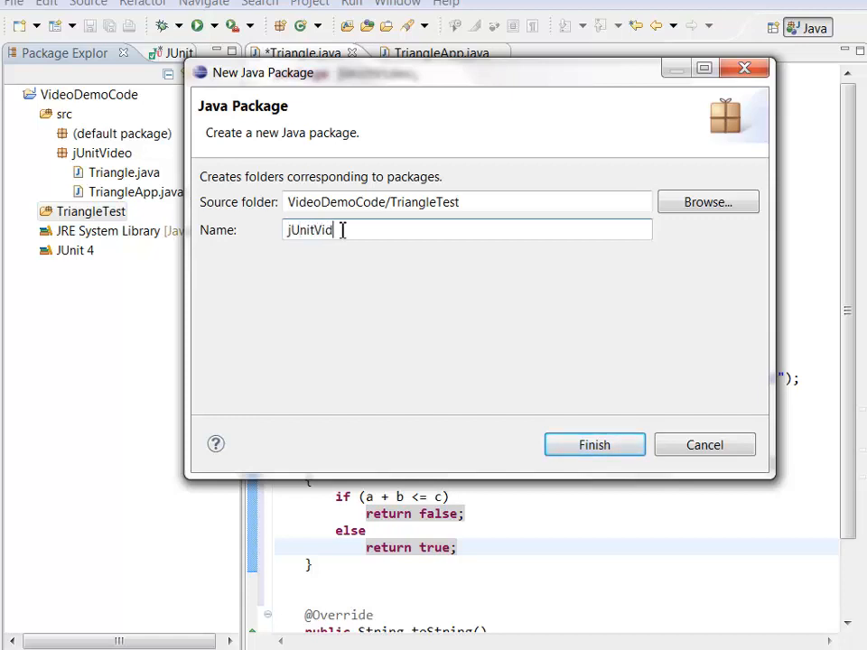
{"action": "type", "text": "eo"}
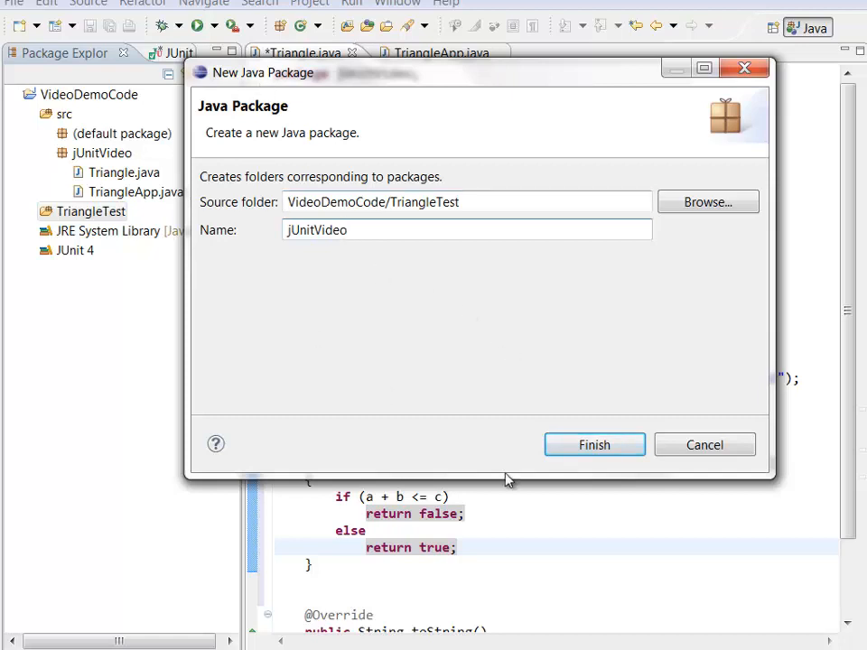
{"action": "left_click", "coordinate": [594, 444]}
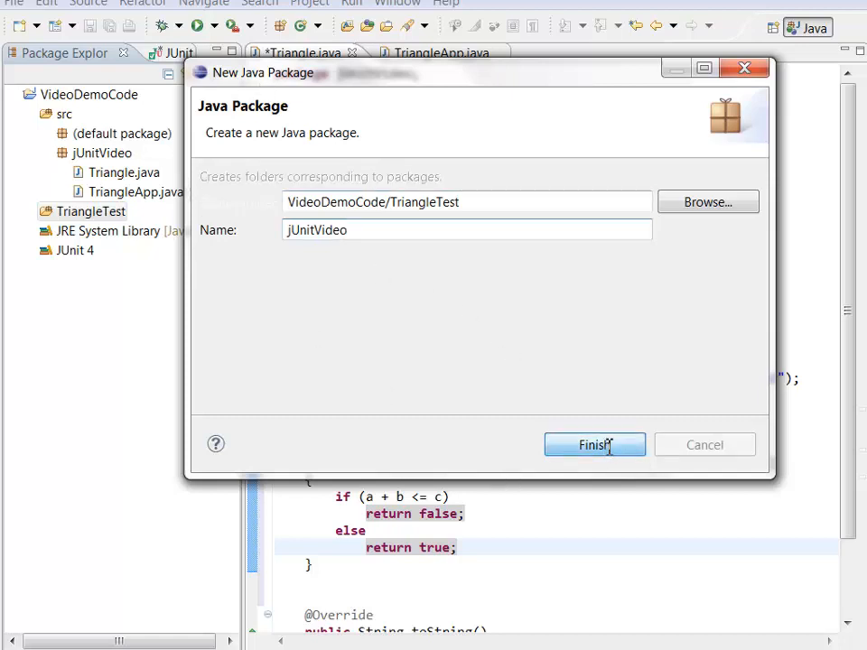
{"action": "left_click", "coordinate": [594, 444]}
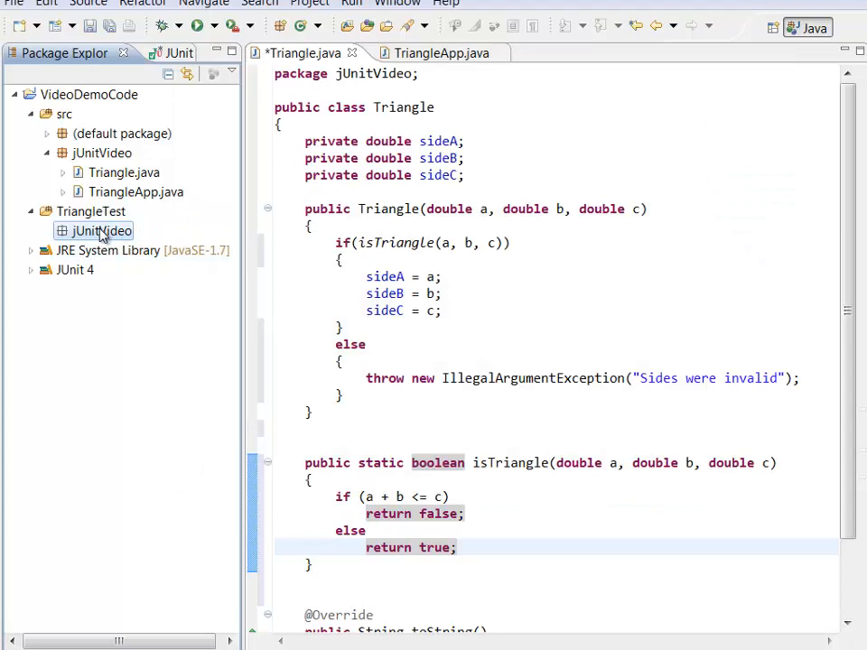
Create a JUnit 4 test case named TriangleTest with jUnitVideo.Triangle as class under test
{"action": "right_click", "coordinate": [101, 231]}
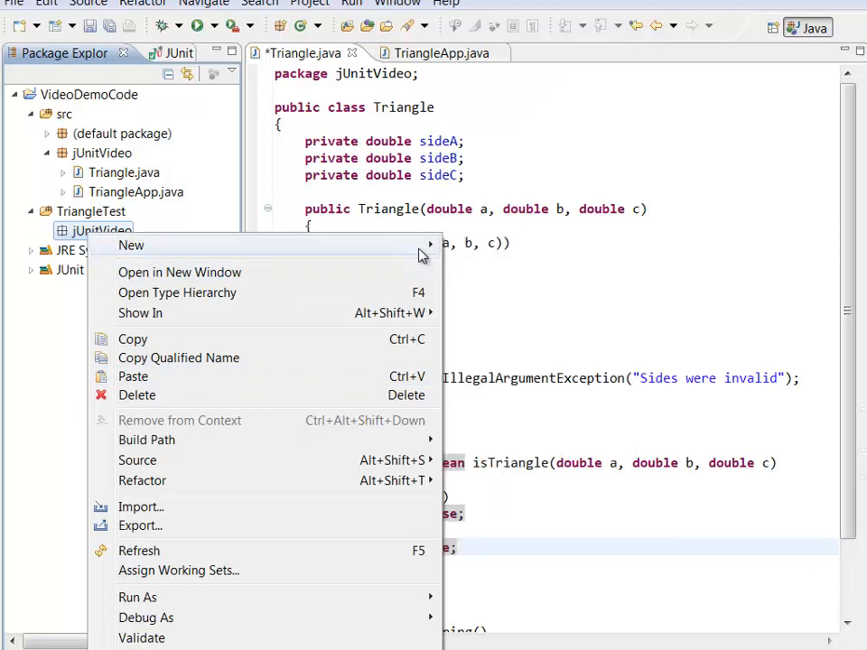
{"action": "mouse_move", "coordinate": [130, 246]}
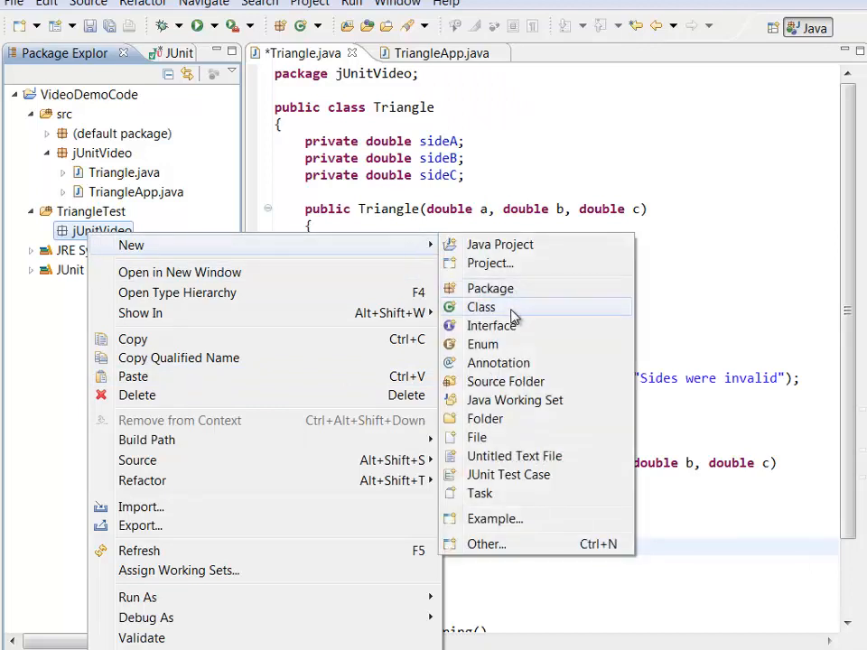
{"action": "mouse_move", "coordinate": [507, 475]}
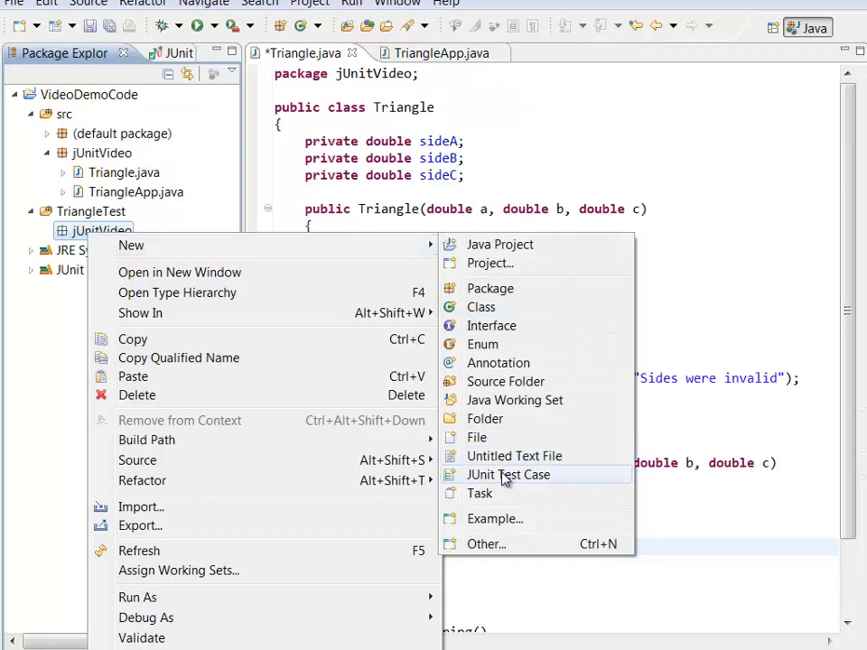
{"action": "left_click", "coordinate": [506, 473]}
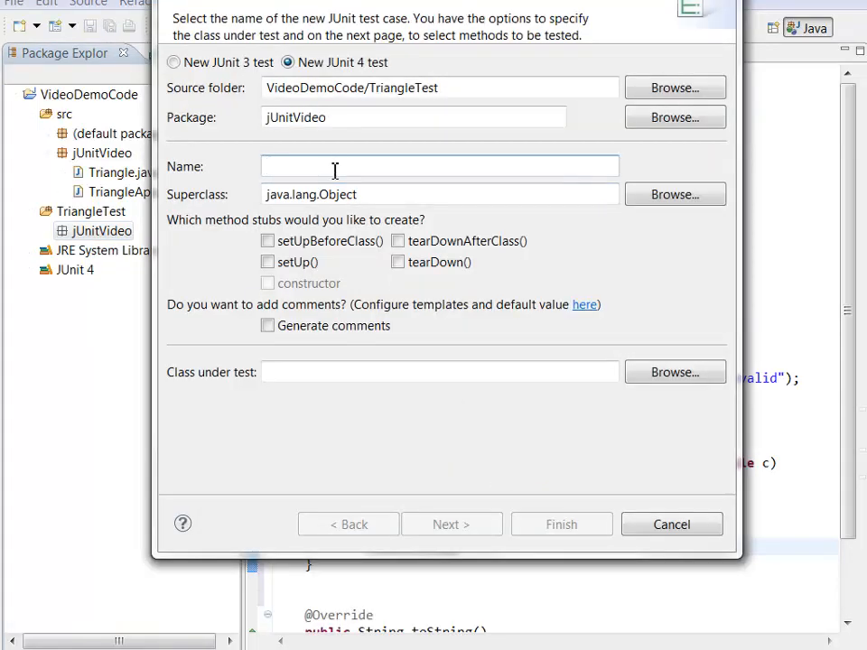
{"action": "type", "text": "Tri"}
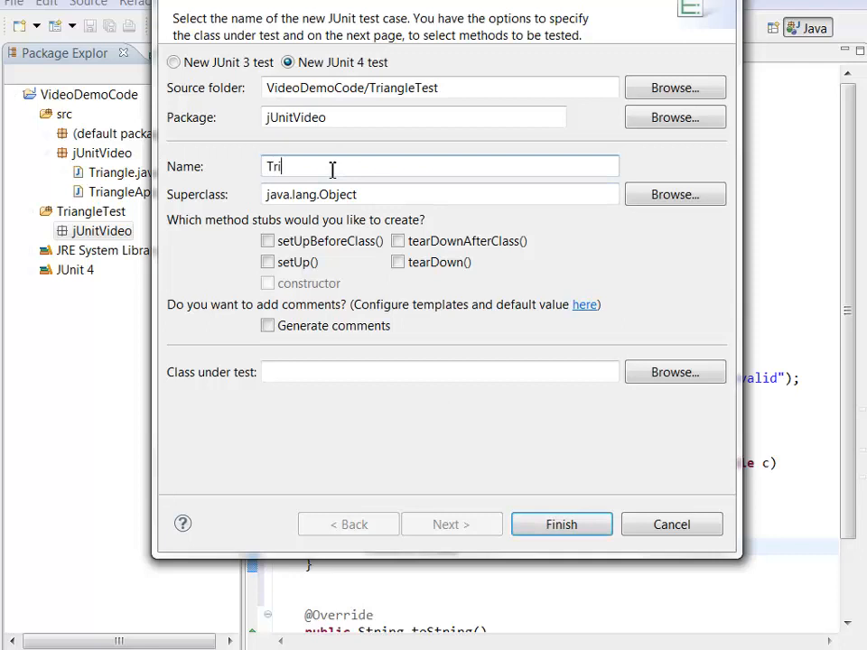
{"action": "type", "text": "angleTest"}
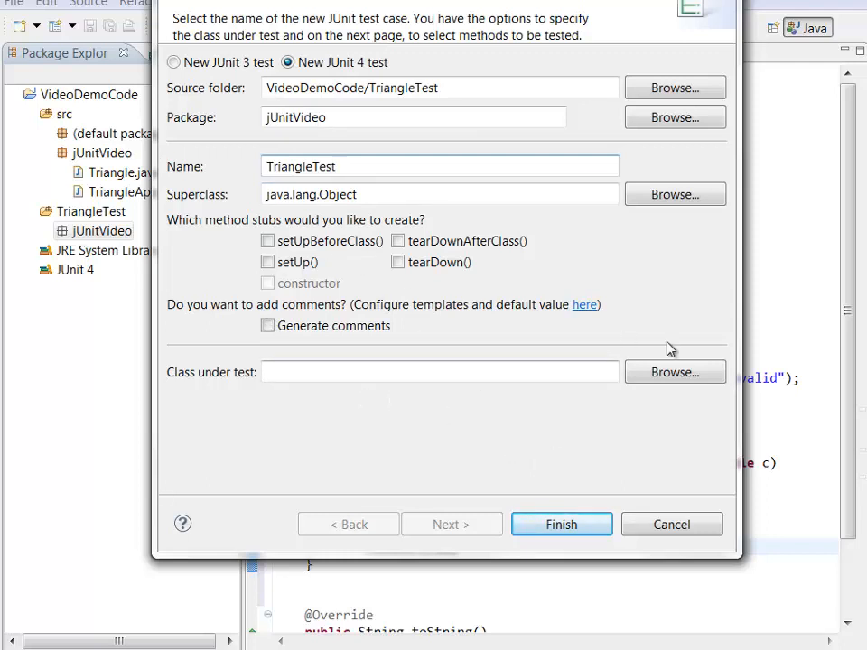
{"action": "mouse_move", "coordinate": [648, 387]}
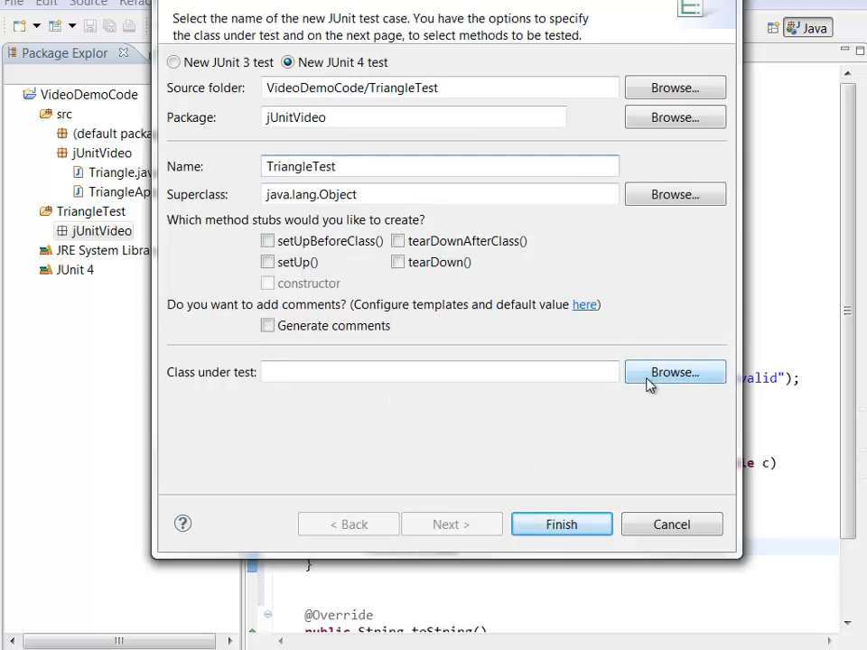
{"action": "left_click", "coordinate": [675, 372]}
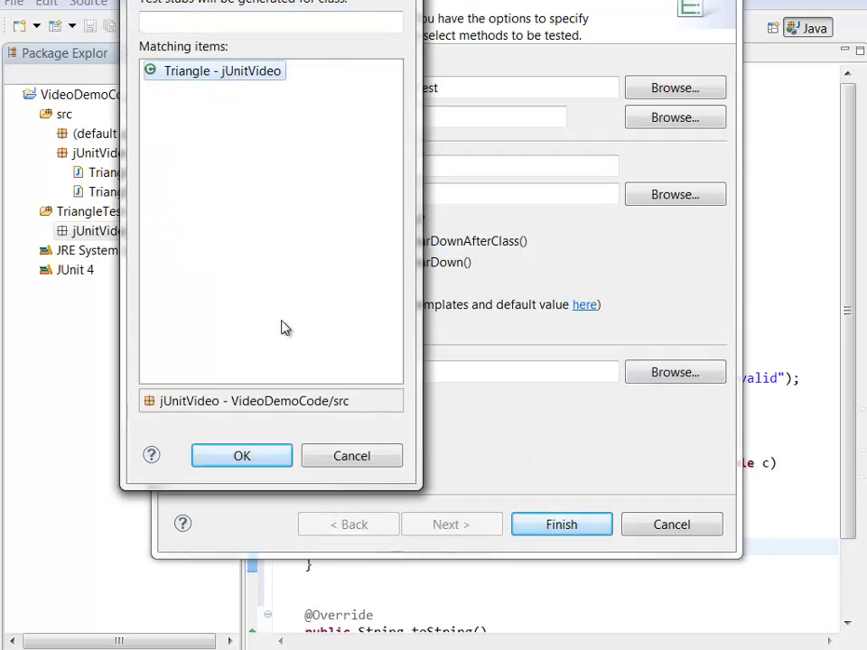
{"action": "left_click", "coordinate": [242, 455]}
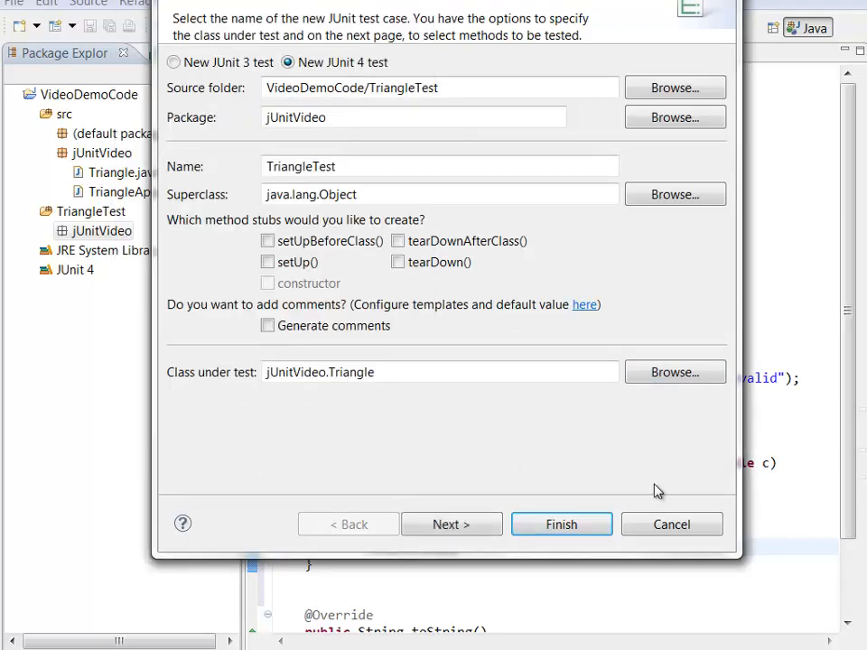
{"action": "left_click", "coordinate": [560, 524]}
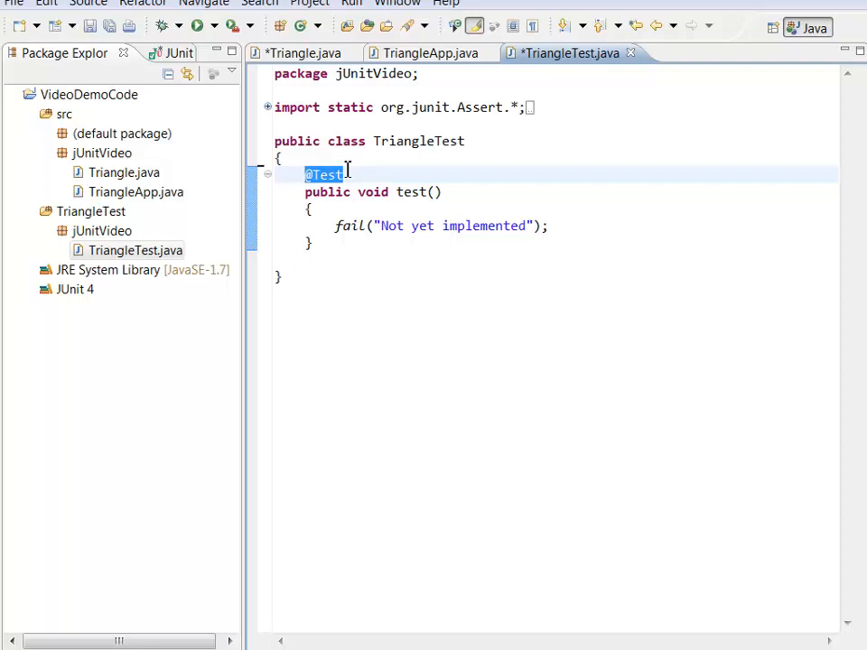
{"action": "mouse_move", "coordinate": [423, 206]}
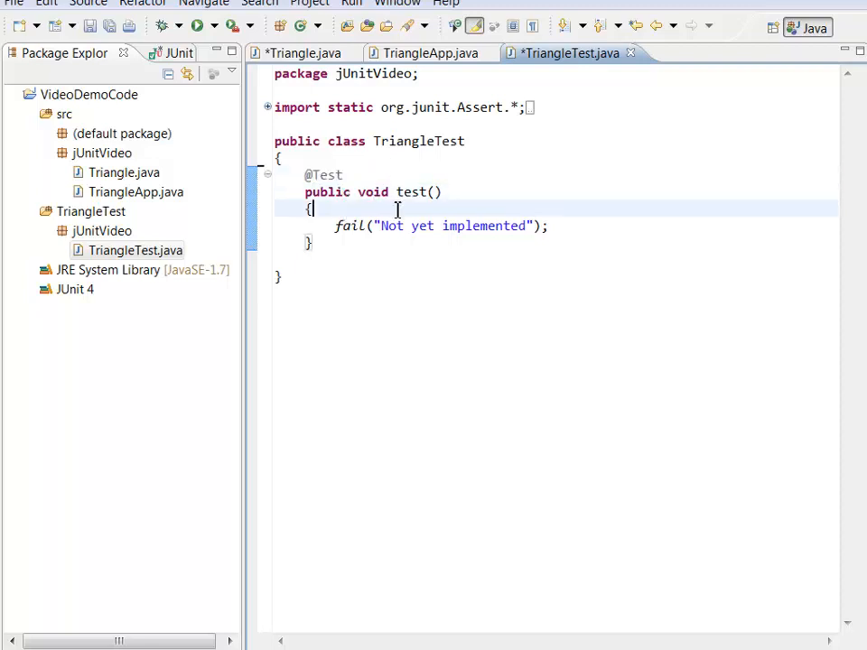
Select the placeholder method name test in the generated TriangleTest.java
{"action": "double_click", "coordinate": [412, 192]}
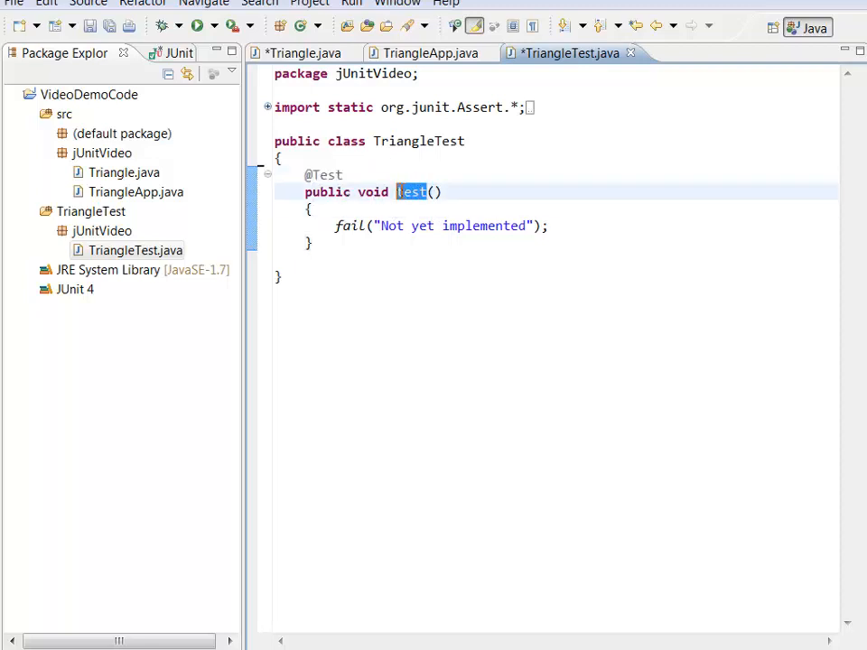
{"action": "mouse_move", "coordinate": [412, 192]}
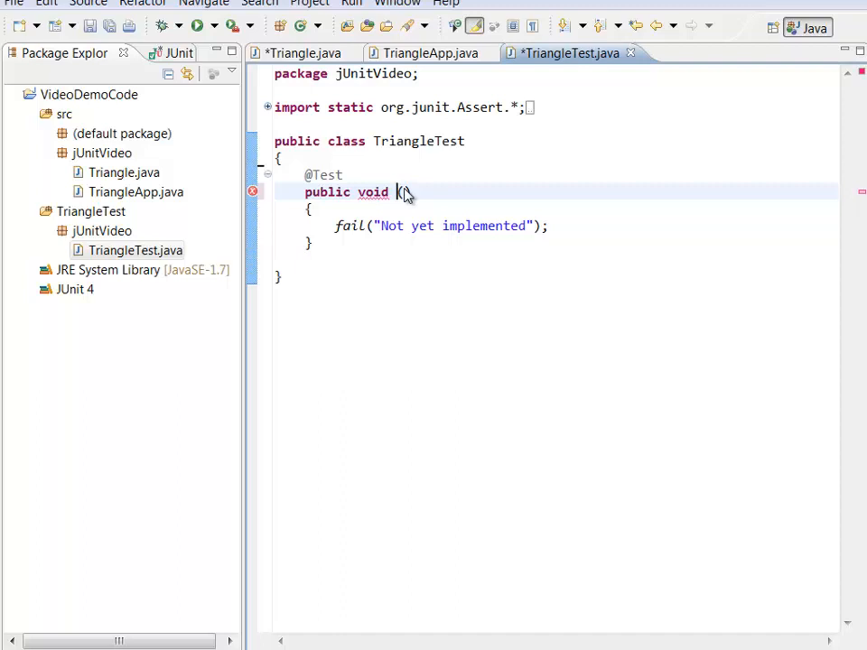
Rename the placeholder test method to testIsTriangle()
{"action": "type", "text": "test()"}
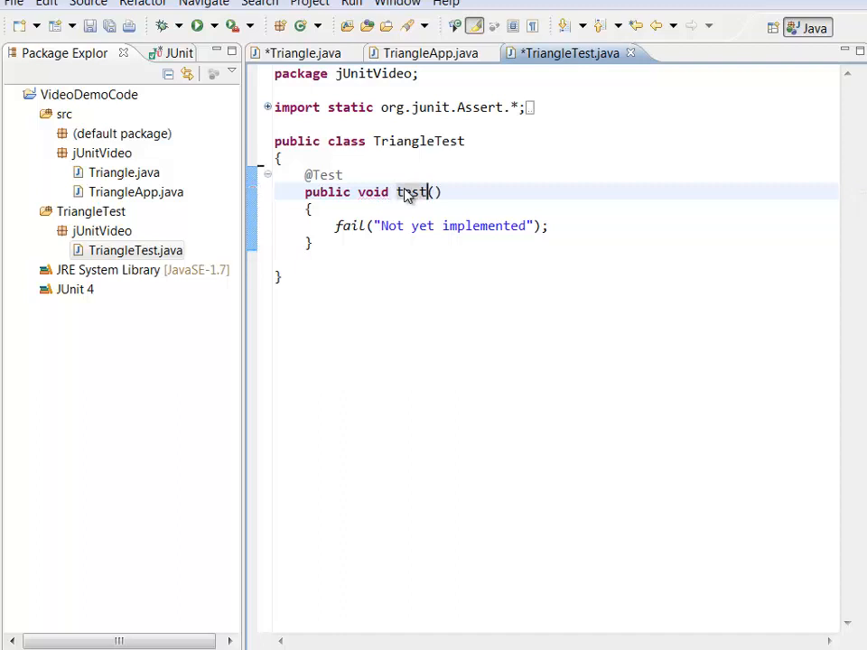
{"action": "type", "text": "IsTri"}
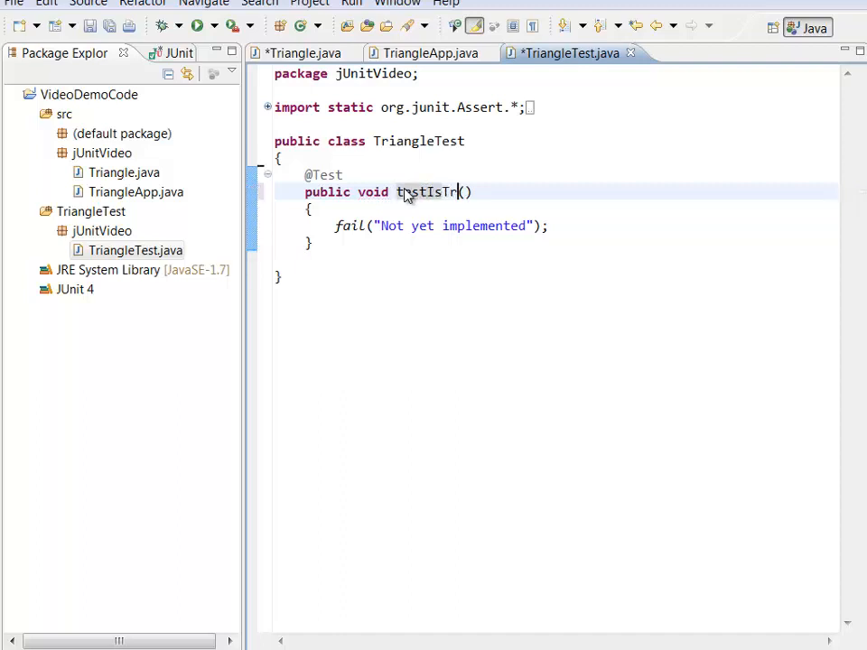
{"action": "type", "text": "i"}
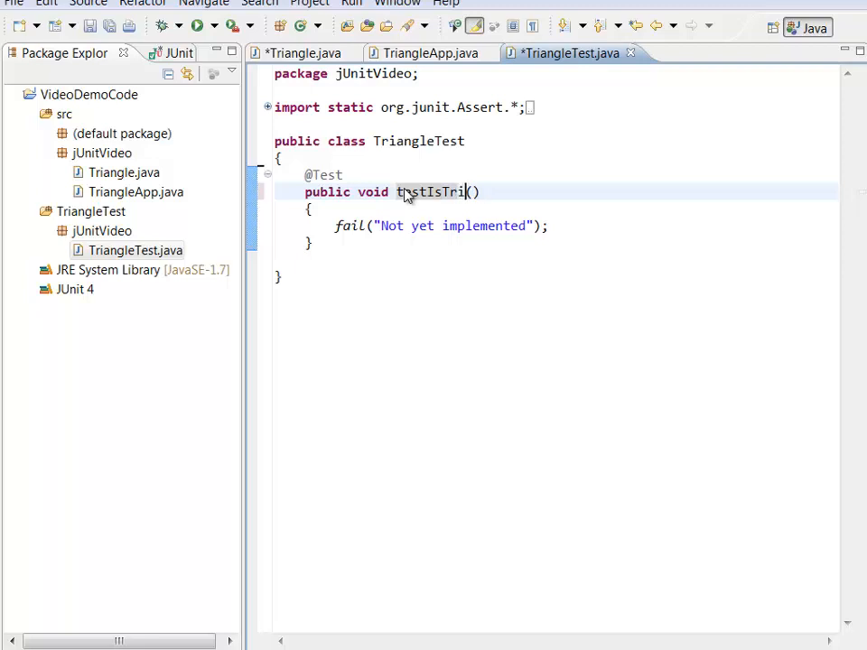
{"action": "type", "text": "angle"}
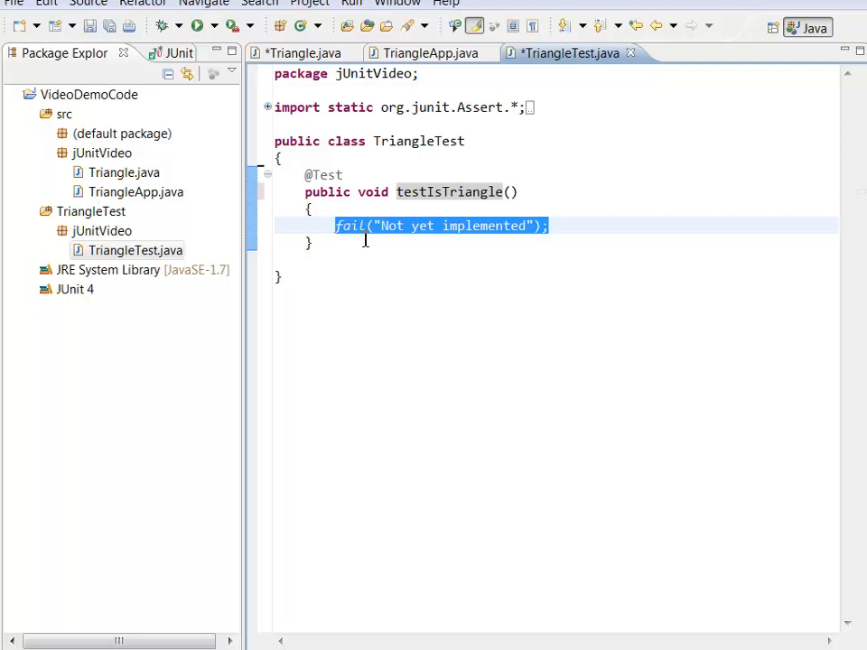
Start the assertion with assertTrue() completed via content assist, replacing the fail line
{"action": "type", "text": "ass"}
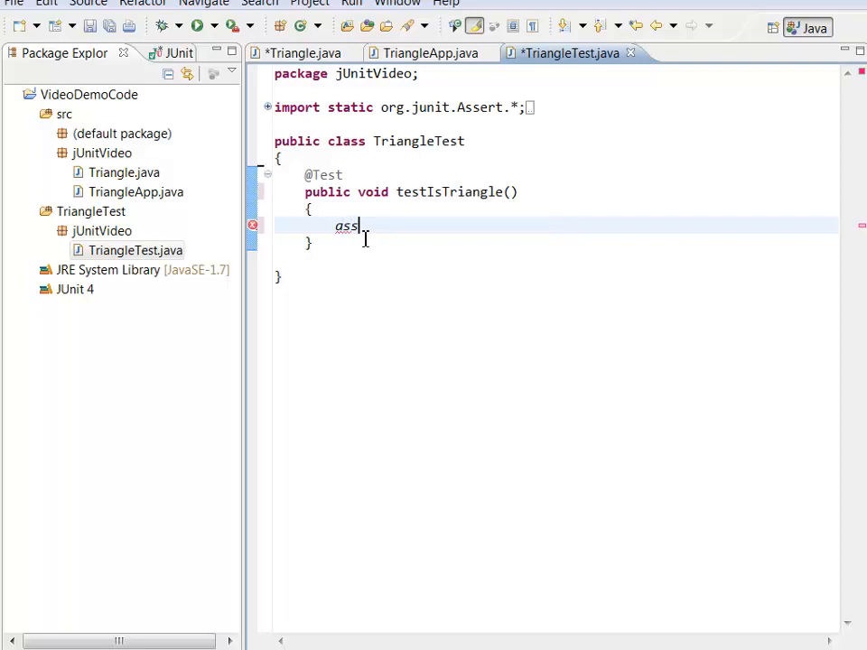
{"action": "type", "text": "errt"}
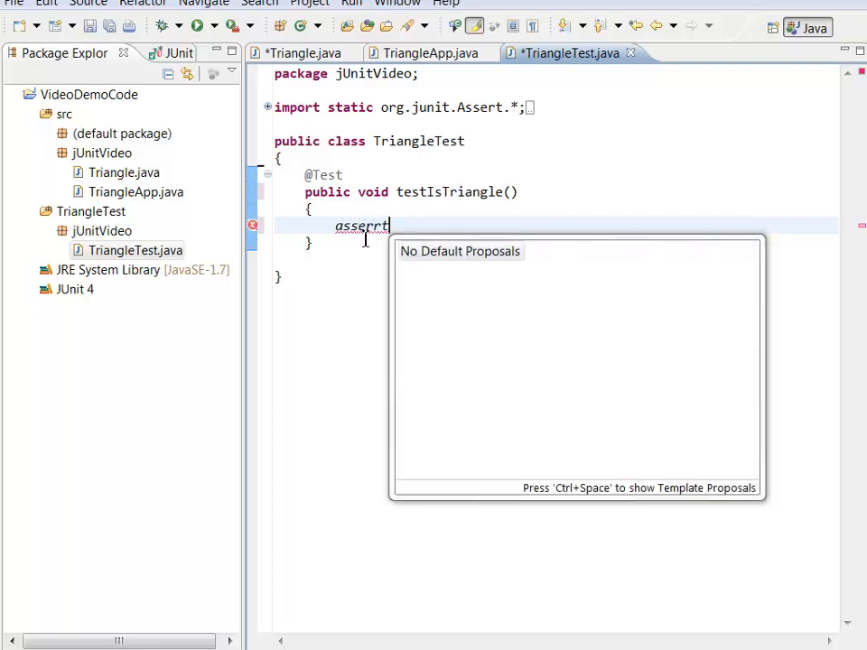
{"action": "key", "text": "BackSpace"}
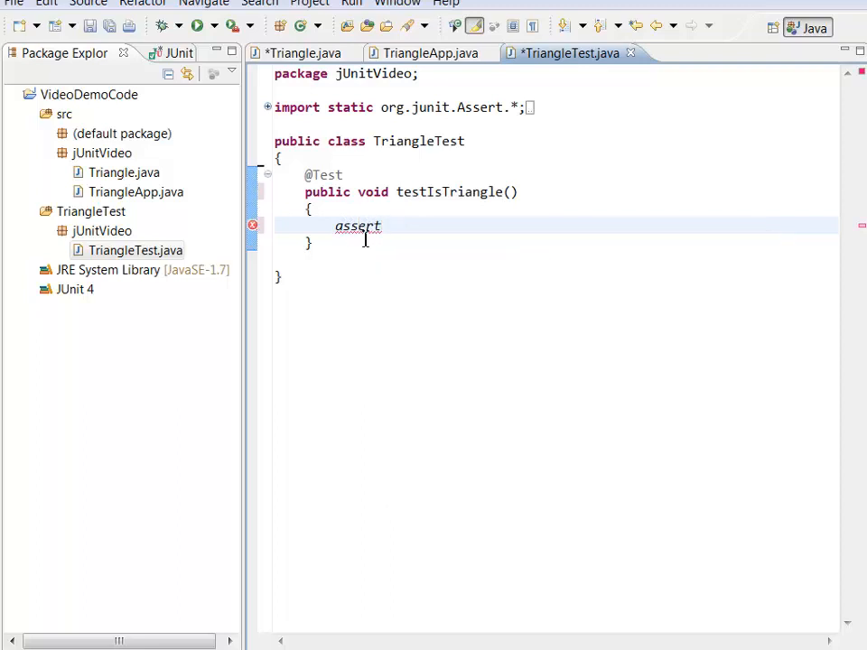
{"action": "key", "text": "ctrl+space"}
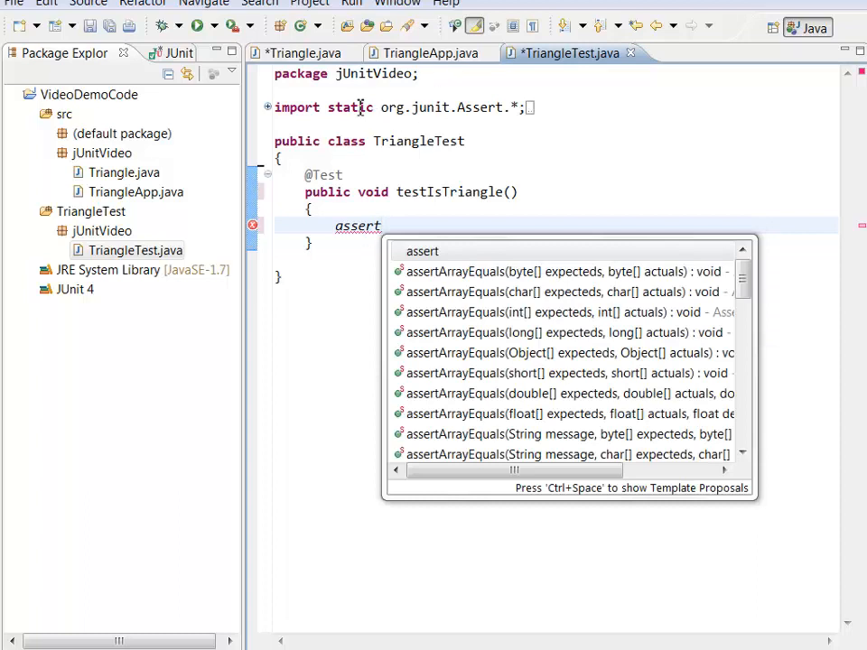
{"action": "mouse_move", "coordinate": [441, 140]}
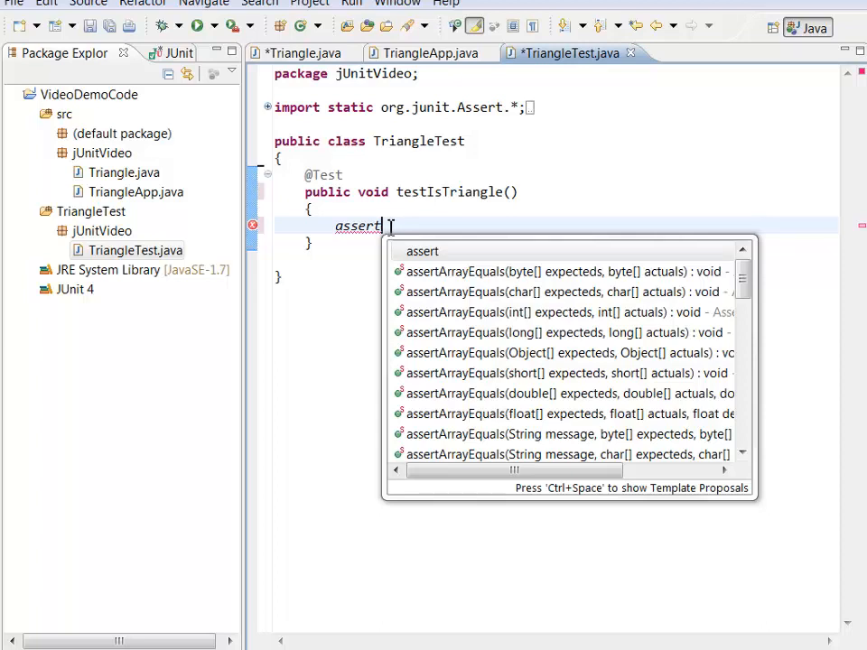
{"action": "type", "text": "True"}
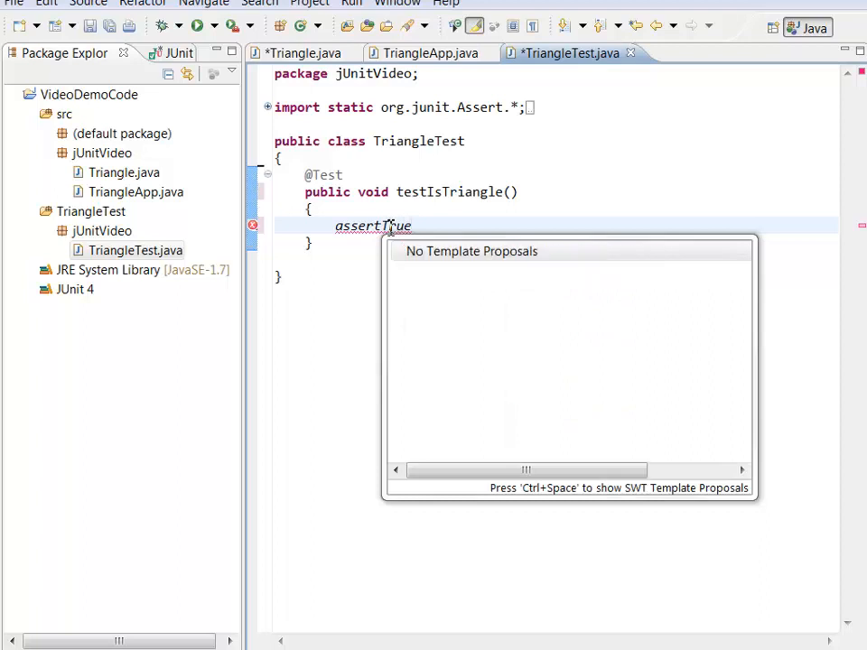
{"action": "type", "text": "()"}
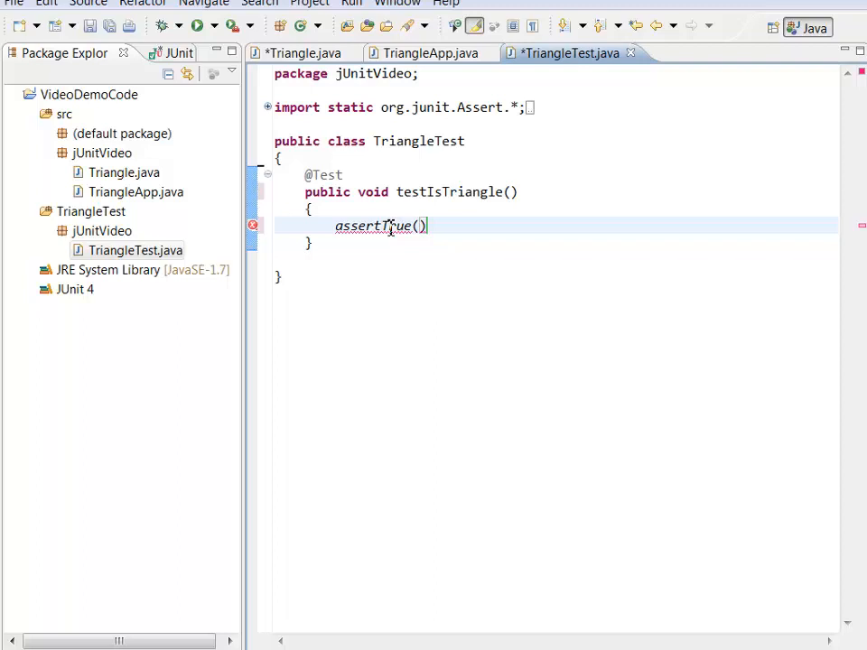
Fill the assertion with Triangle.isTriangle(3, 4, 5) as the checked condition
{"action": "type", "text": "Tri"}
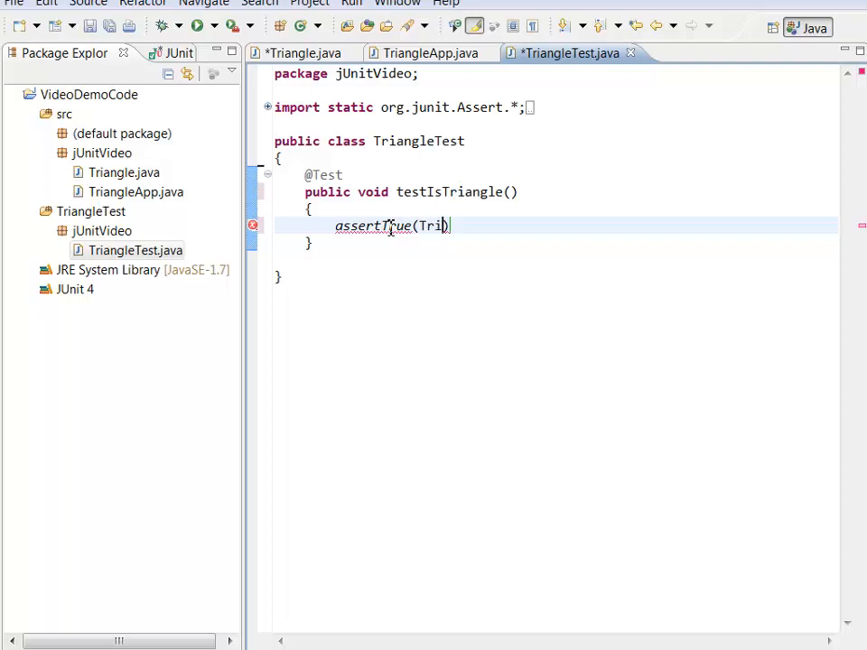
{"action": "type", "text": "angle)"}
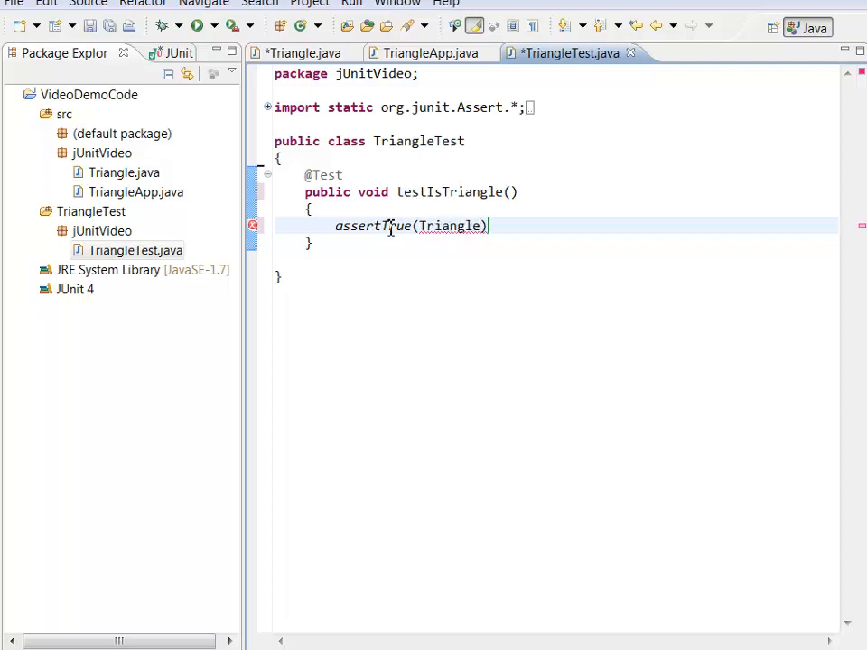
{"action": "type", "text": "."}
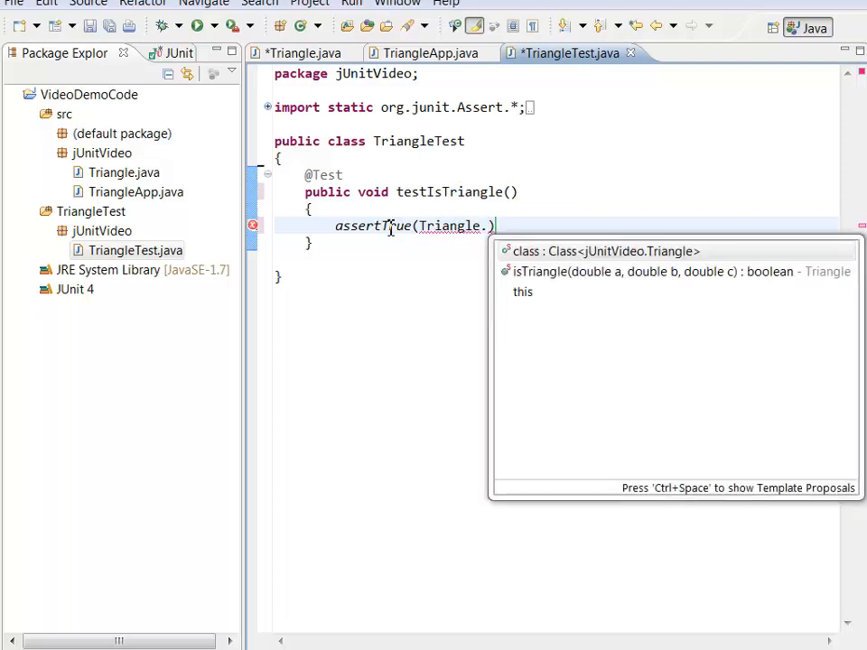
{"action": "left_click", "coordinate": [625, 271]}
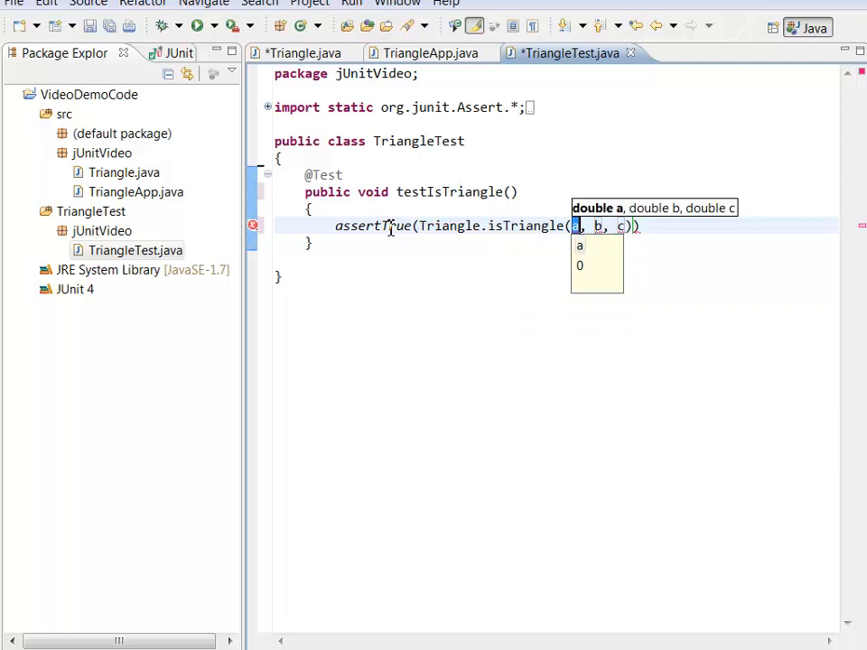
{"action": "type", "text": "3, 4"}
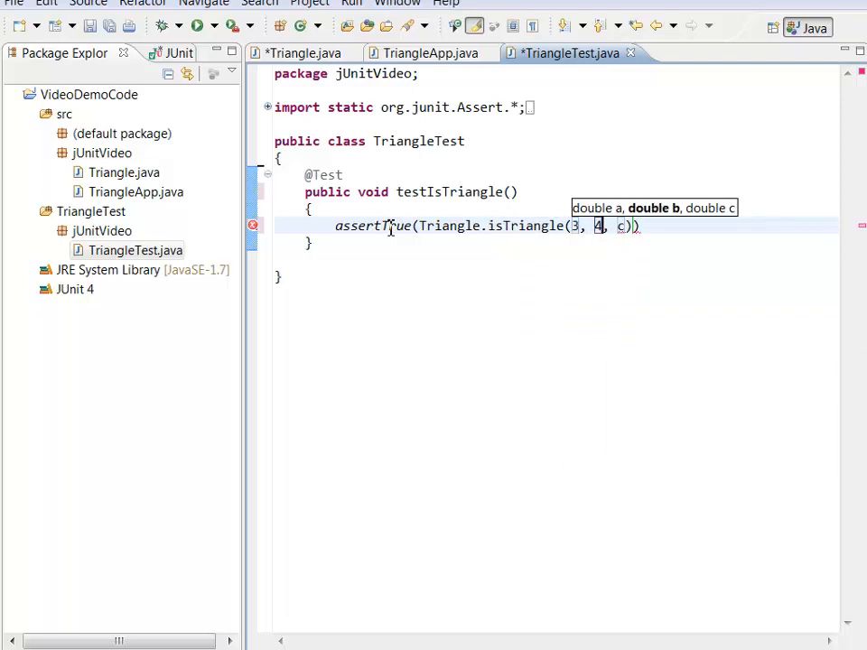
{"action": "type", "text": "5"}
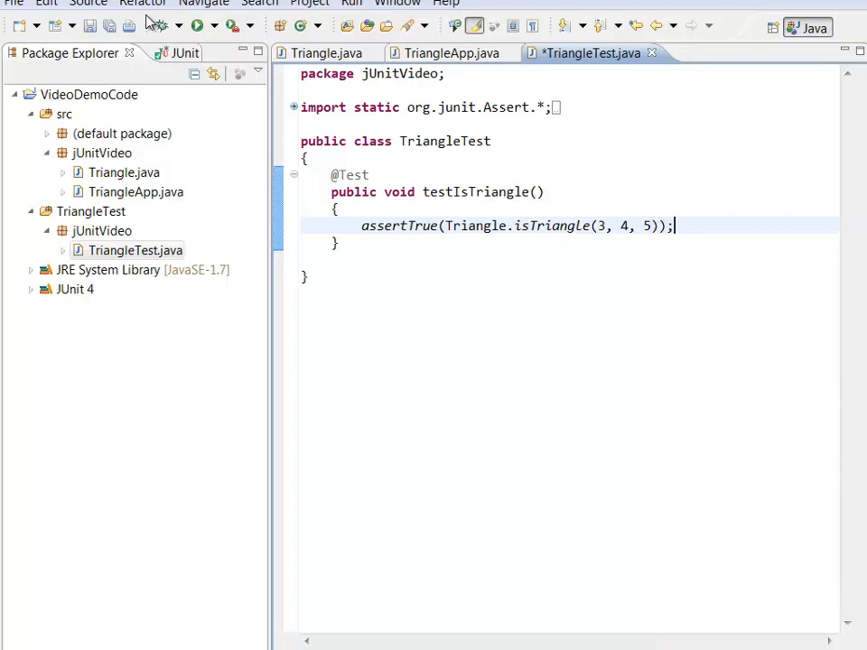
Save and run TriangleTest as a JUnit test, then view the passing testIsTriangle (1/1)
{"action": "left_click", "coordinate": [198, 25]}
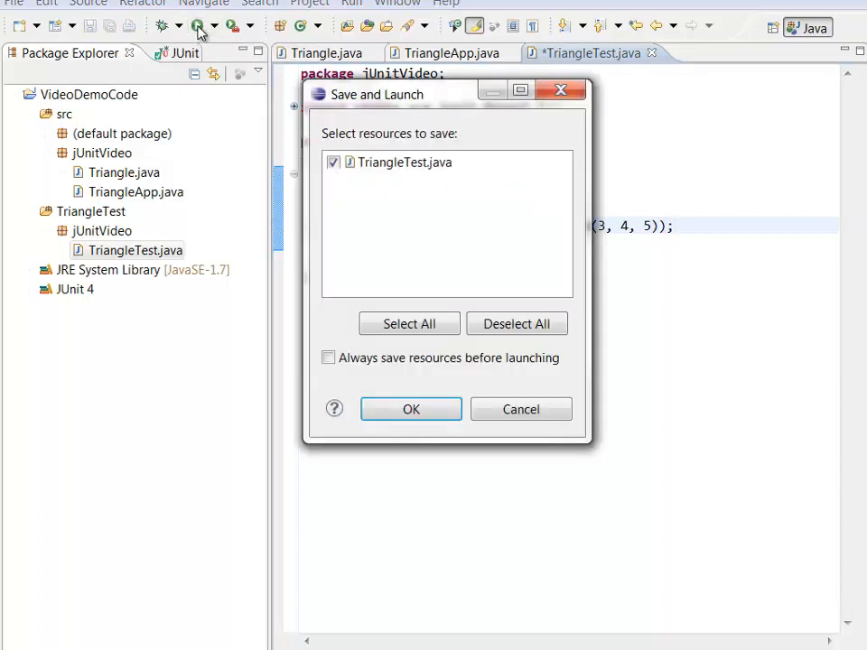
{"action": "left_click", "coordinate": [409, 408]}
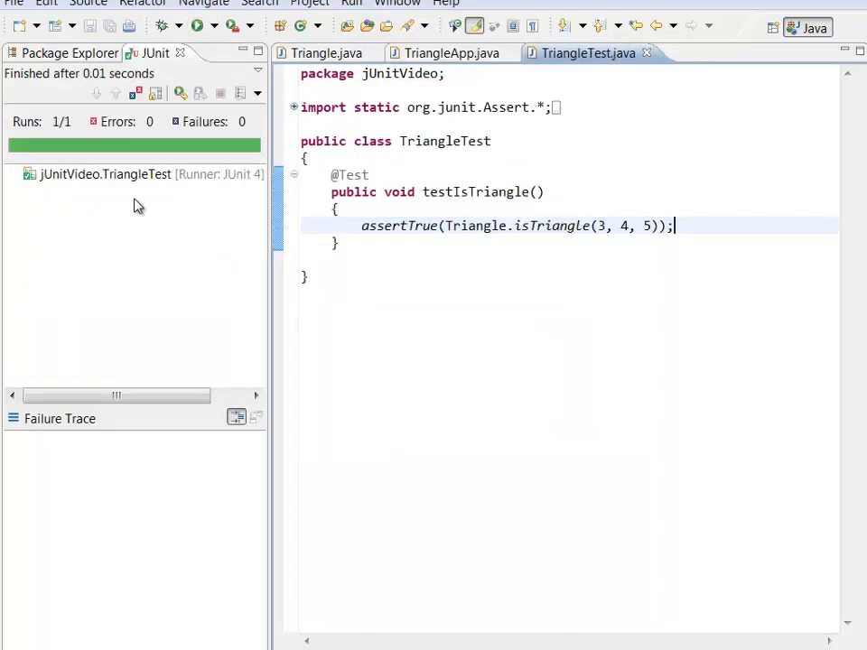
{"action": "mouse_move", "coordinate": [125, 166]}
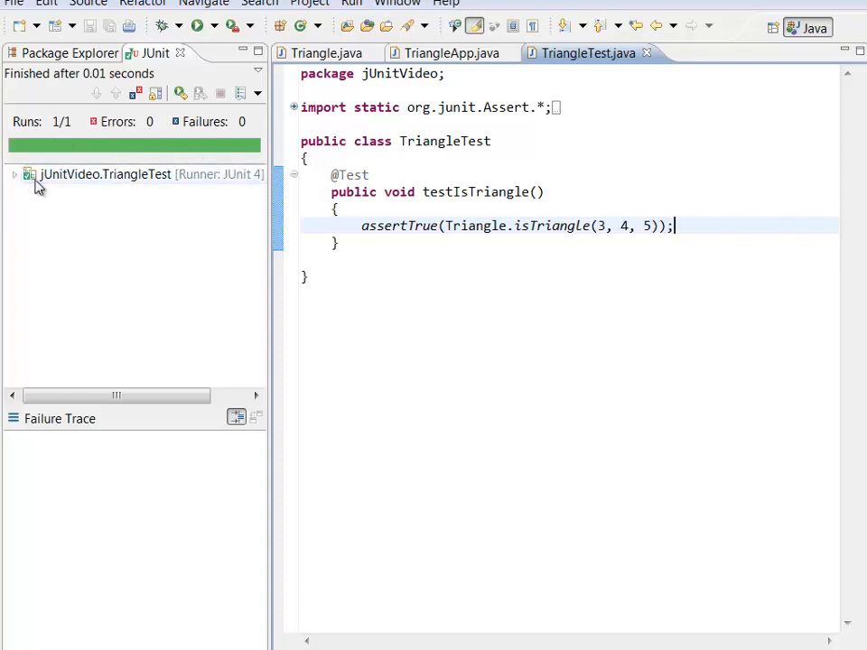
{"action": "left_click", "coordinate": [15, 173]}
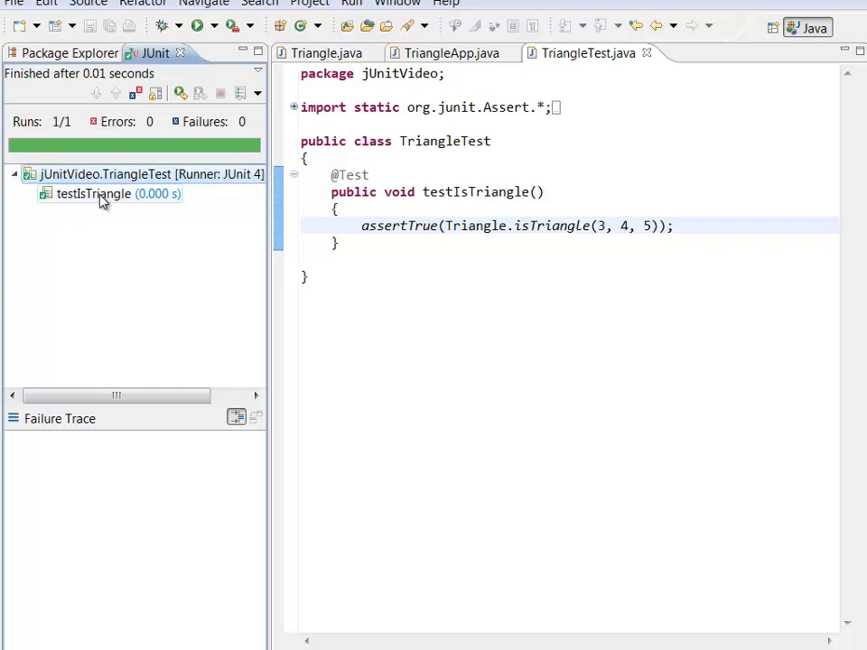
{"action": "mouse_move", "coordinate": [80, 206]}
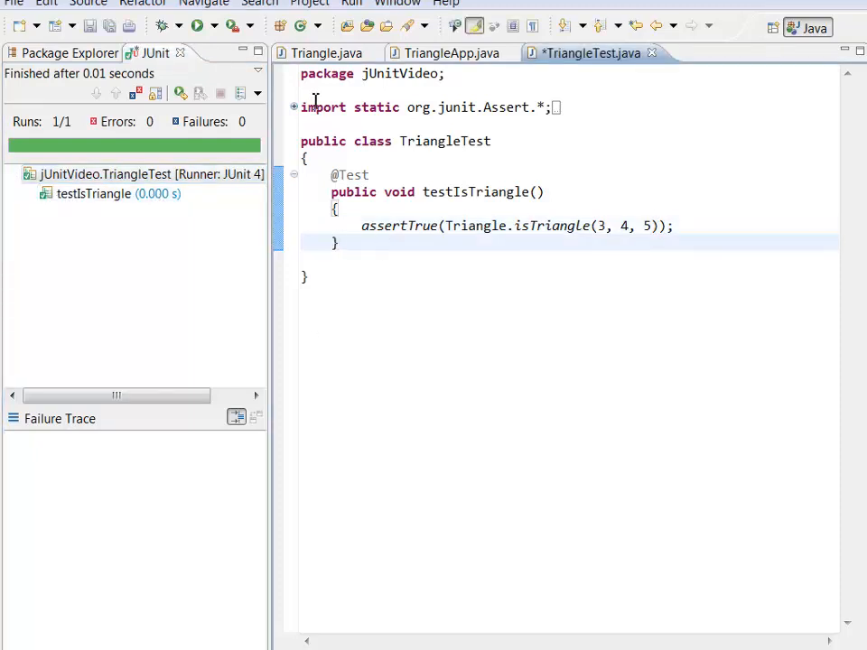
Review the Triangle constructor's IllegalArgumentException branch in Triangle.java
{"action": "left_click", "coordinate": [327, 52]}
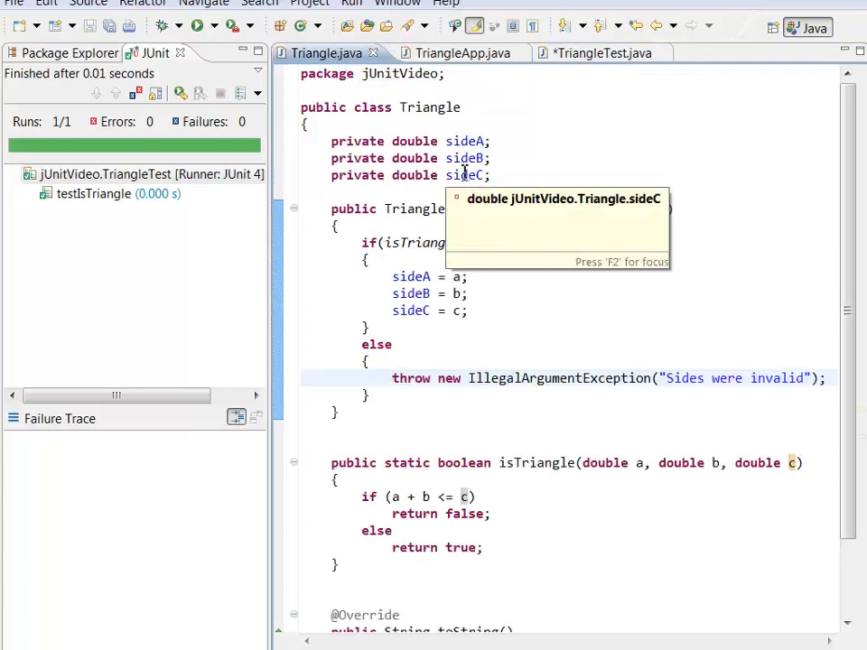
{"action": "mouse_move", "coordinate": [575, 530]}
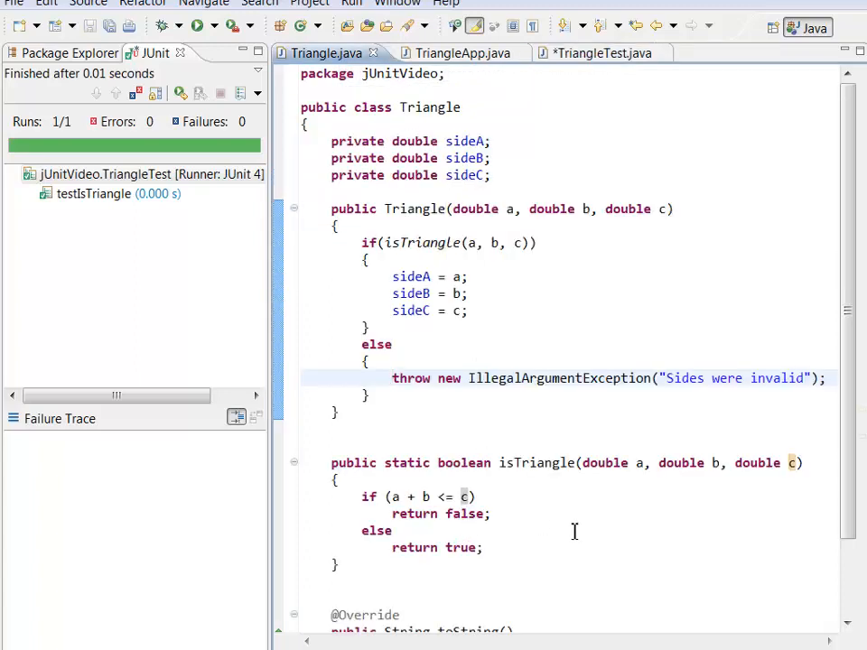
{"action": "mouse_move", "coordinate": [477, 542]}
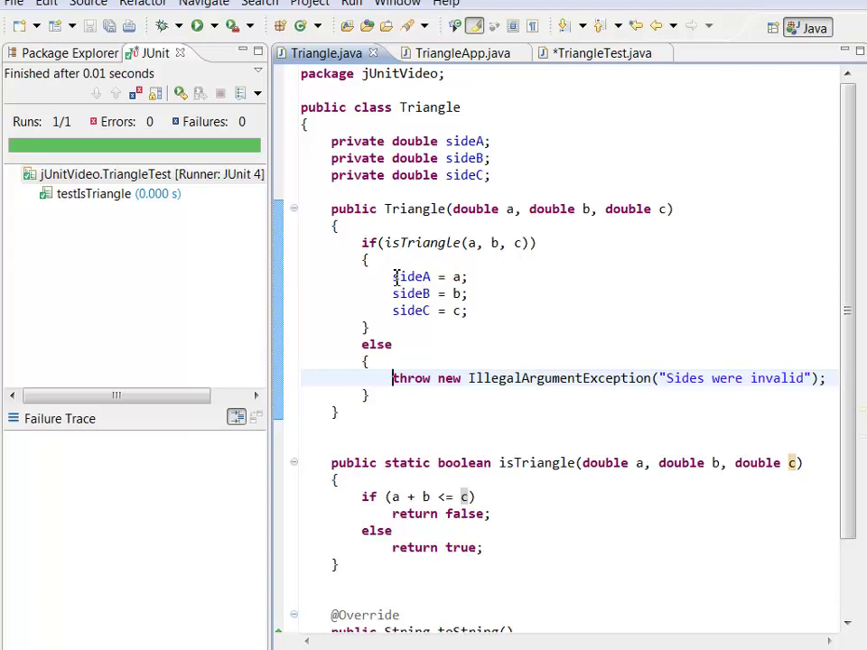
{"action": "mouse_move", "coordinate": [558, 306]}
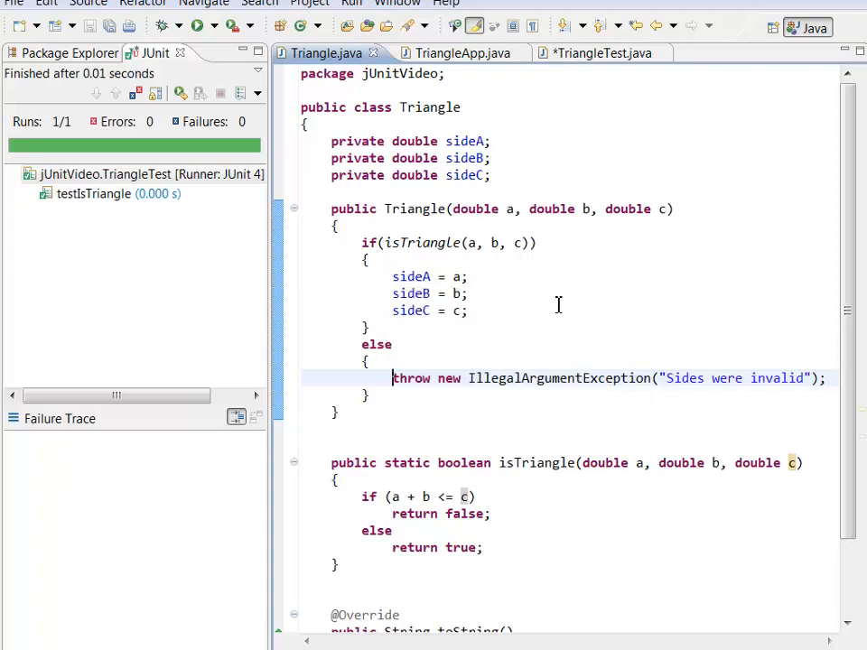
{"action": "mouse_move", "coordinate": [520, 324]}
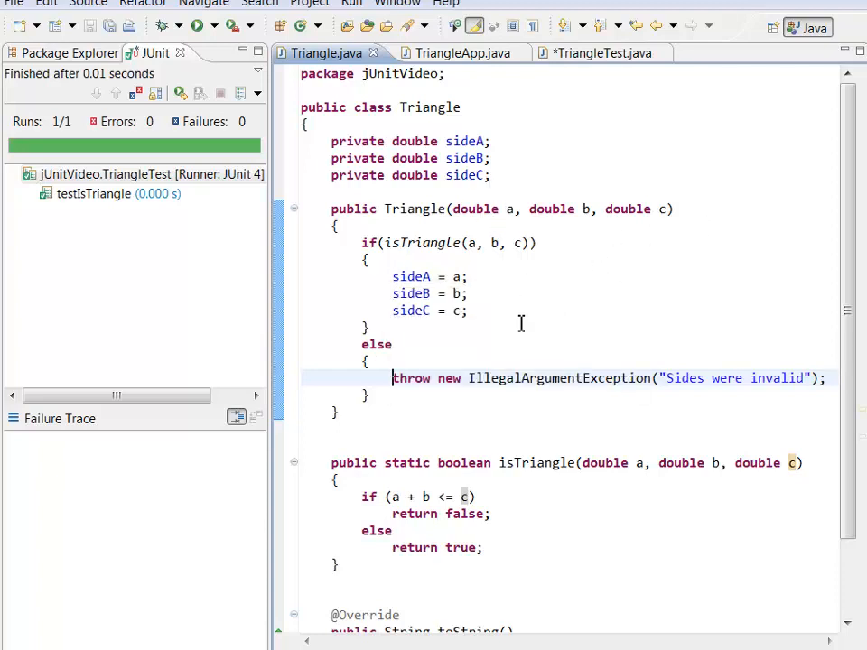
{"action": "mouse_move", "coordinate": [567, 380]}
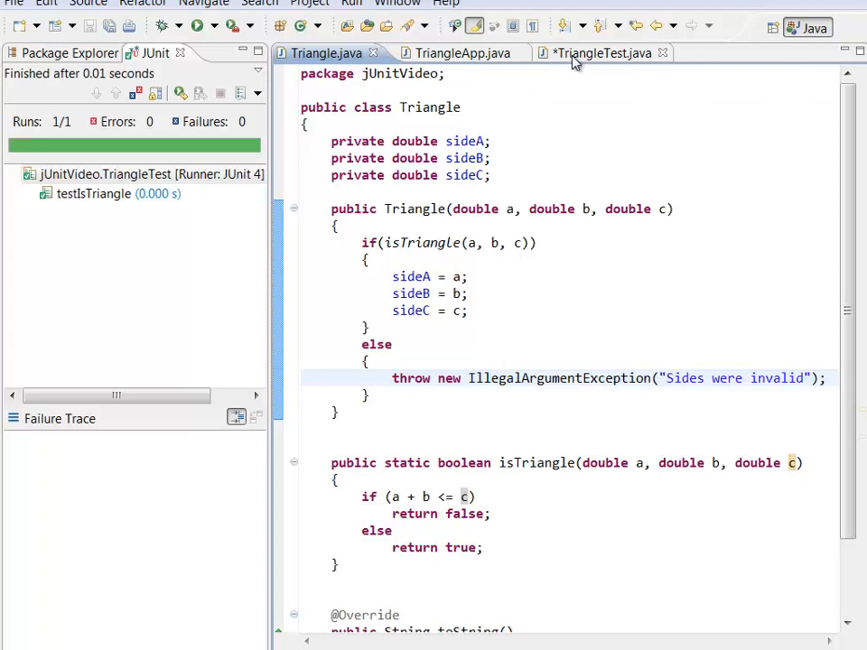
{"action": "left_click", "coordinate": [596, 52]}
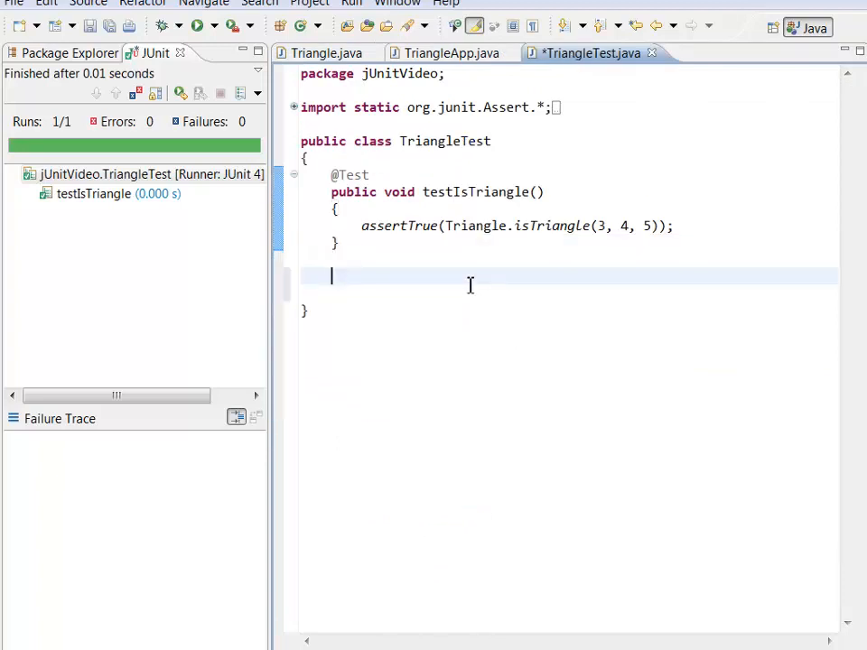
{"action": "type", "text": "@Test(expected=IllegalArgumentException.class)"}
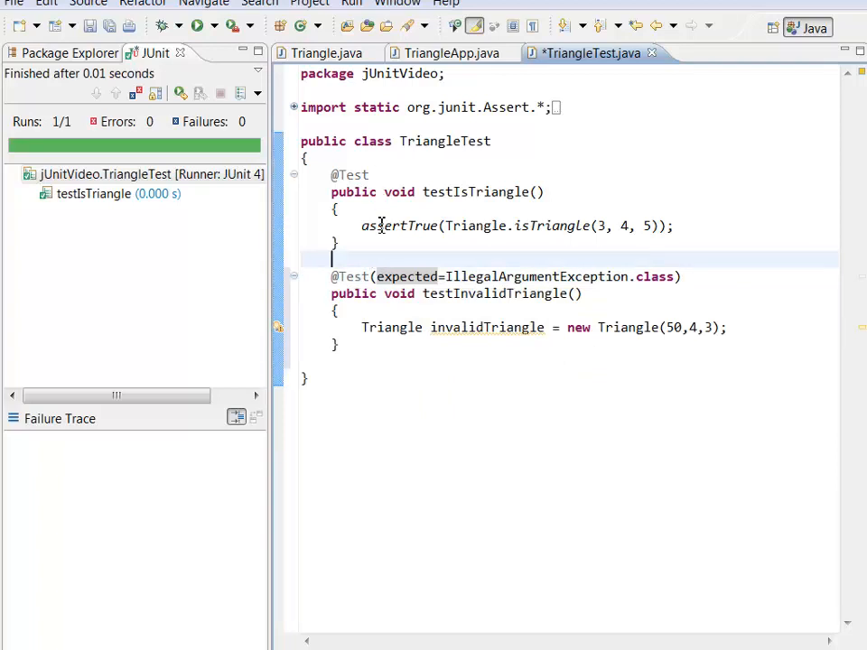
{"action": "mouse_move", "coordinate": [394, 277]}
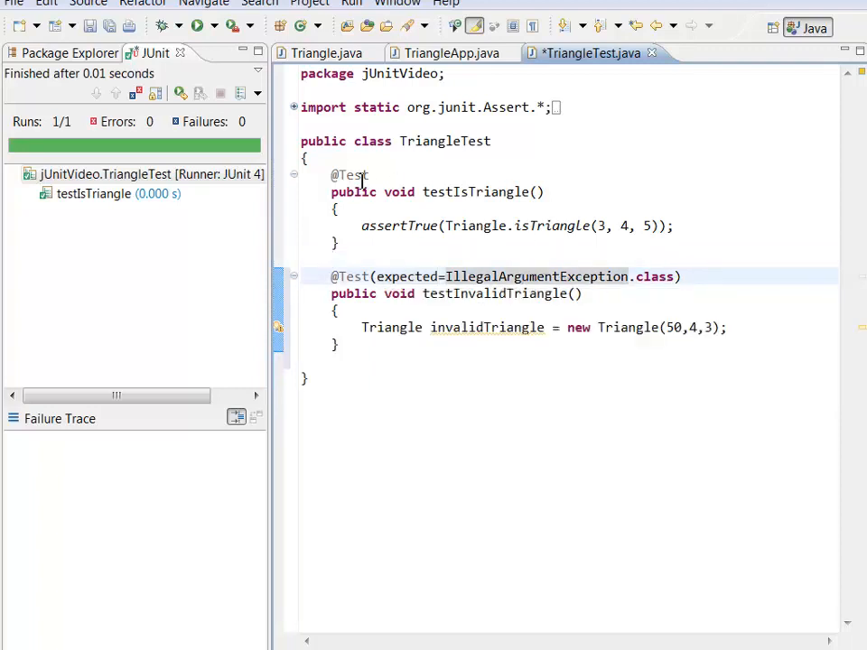
{"action": "mouse_move", "coordinate": [325, 52]}
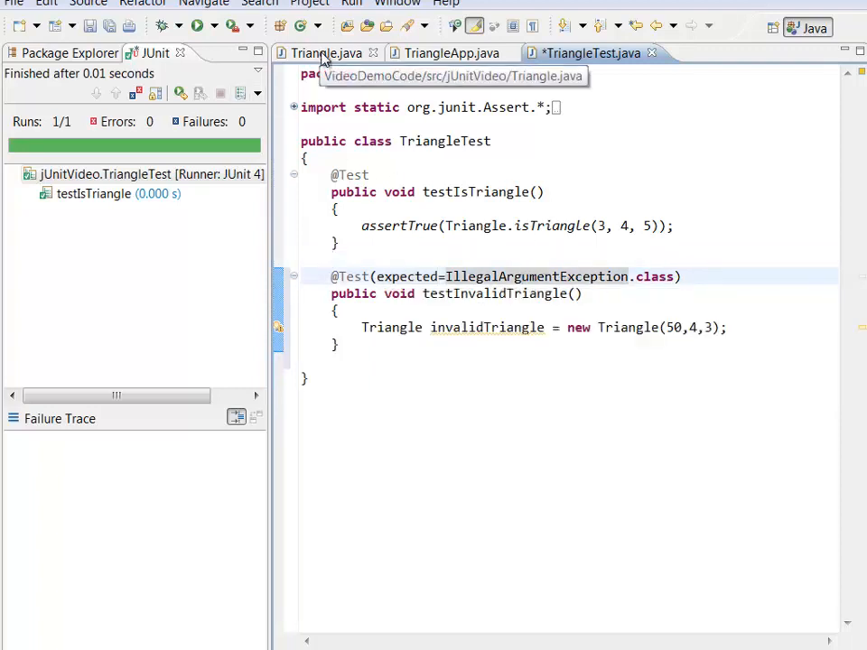
{"action": "left_click", "coordinate": [325, 53]}
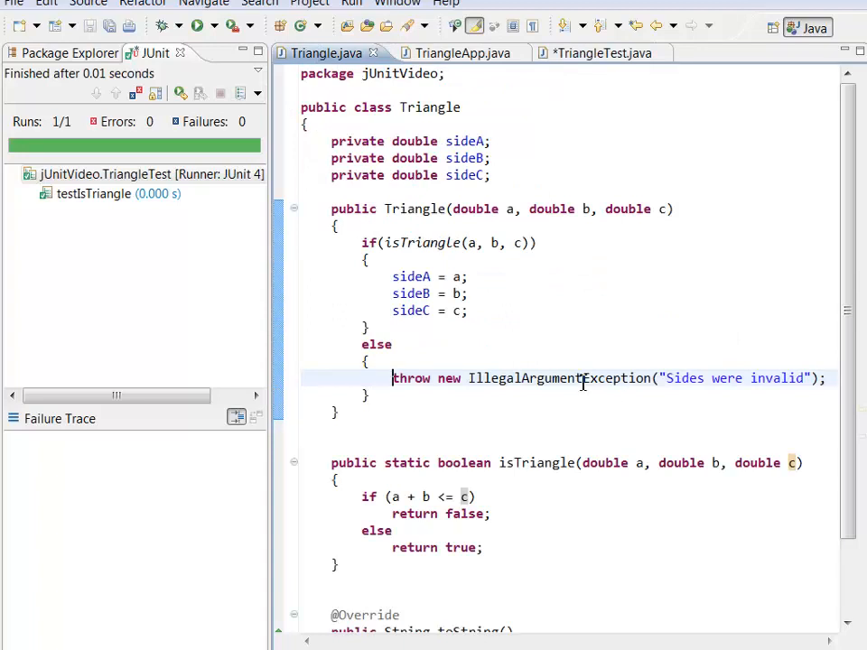
{"action": "mouse_move", "coordinate": [585, 186]}
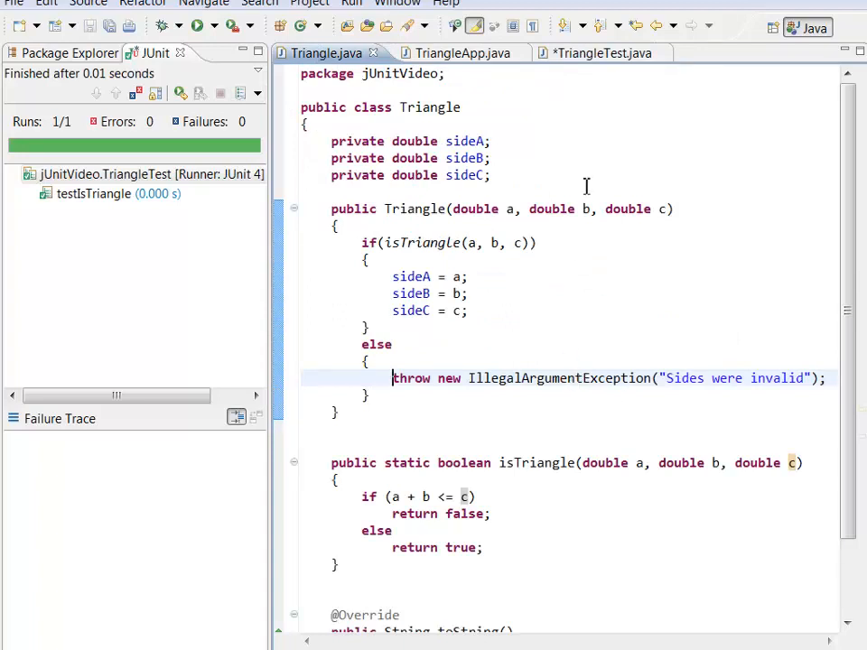
Complete testInvalidTriangle constructing new Triangle(50, 4, 3) and return to Triangle.java
{"action": "left_click", "coordinate": [599, 52]}
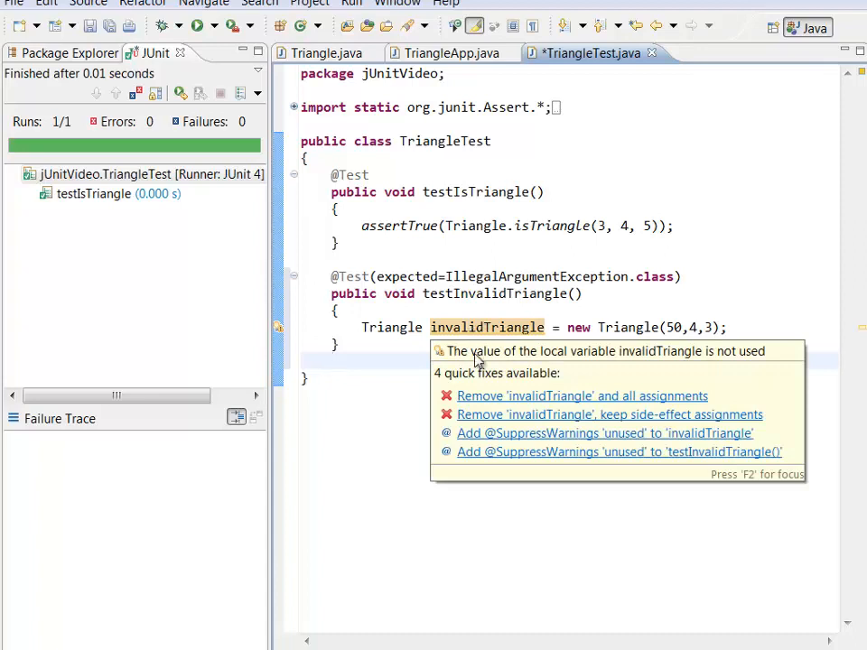
{"action": "left_click", "coordinate": [534, 397]}
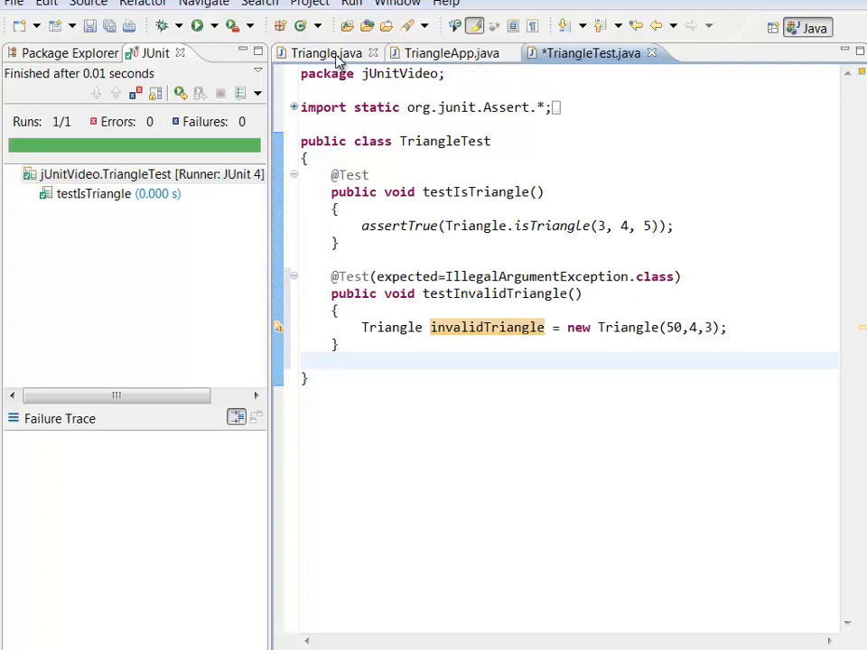
{"action": "left_click", "coordinate": [323, 52]}
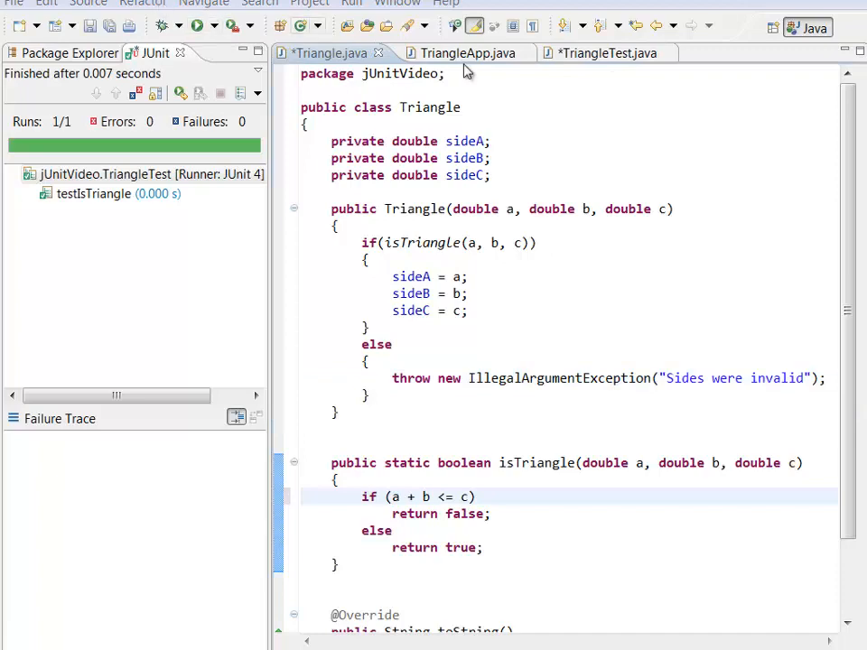
Save both files and rerun TriangleTest: 2/2 runs with testInvalidTriangle failing on the expected exception
{"action": "left_click", "coordinate": [603, 52]}
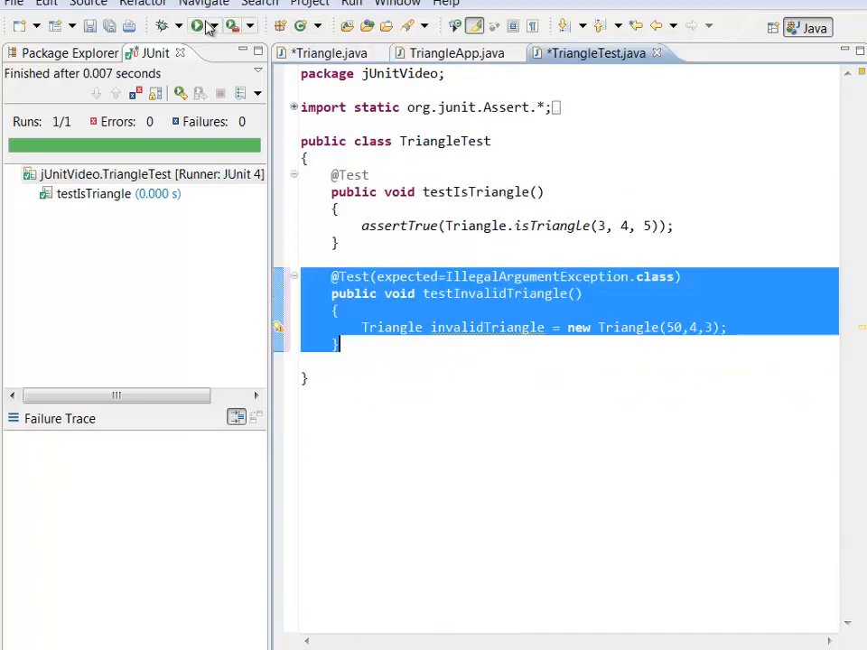
{"action": "left_click", "coordinate": [184, 25]}
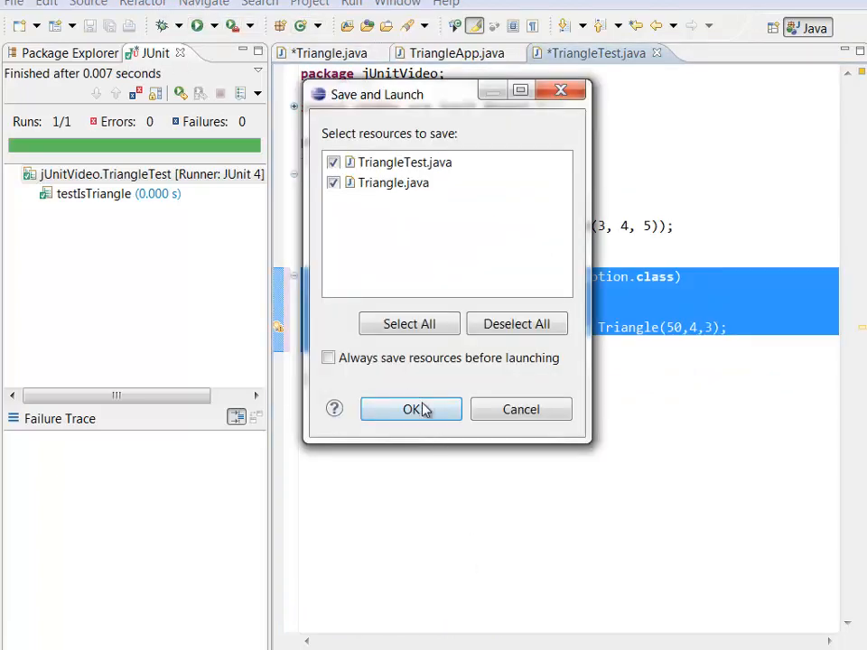
{"action": "left_click", "coordinate": [410, 408]}
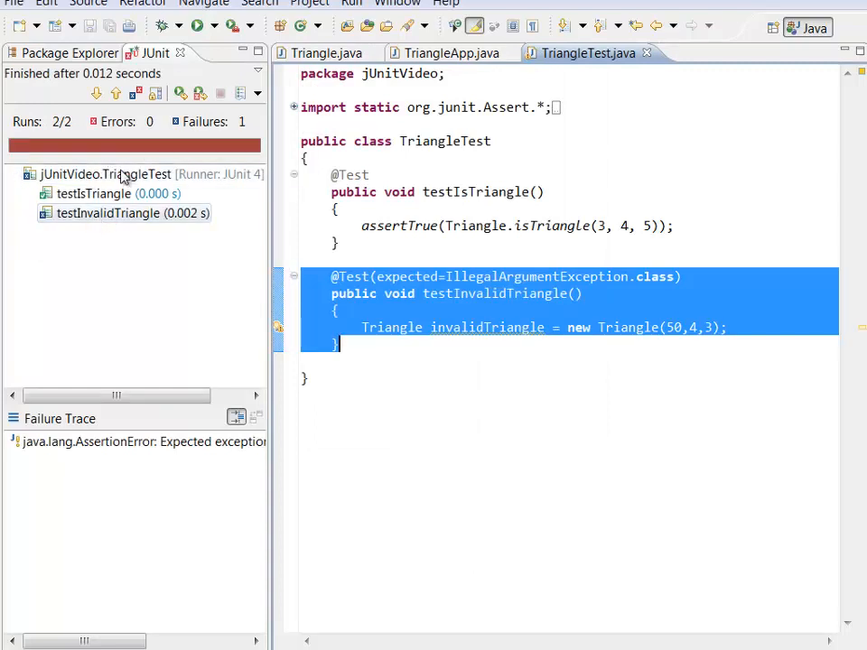
{"action": "left_click", "coordinate": [109, 213]}
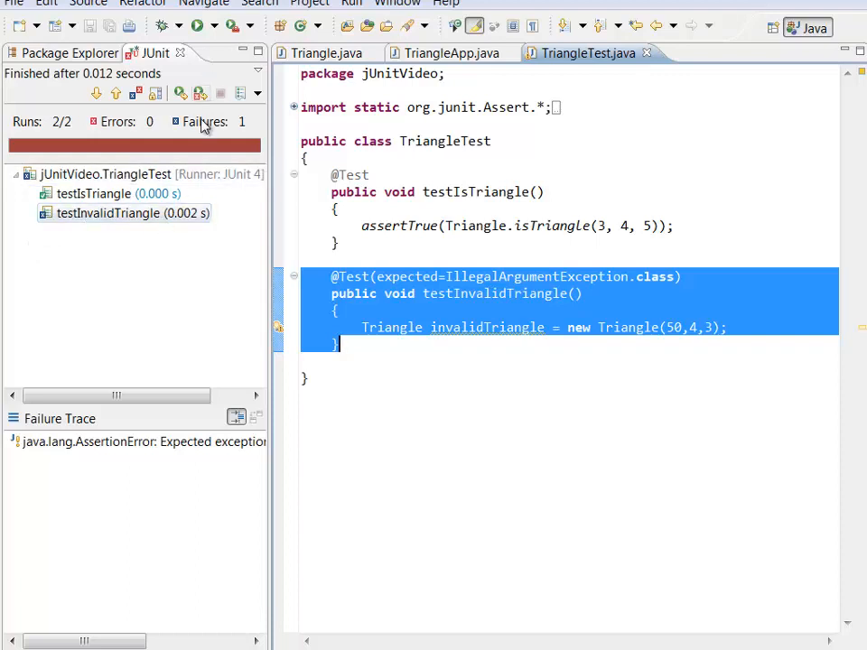
{"action": "left_click", "coordinate": [515, 326]}
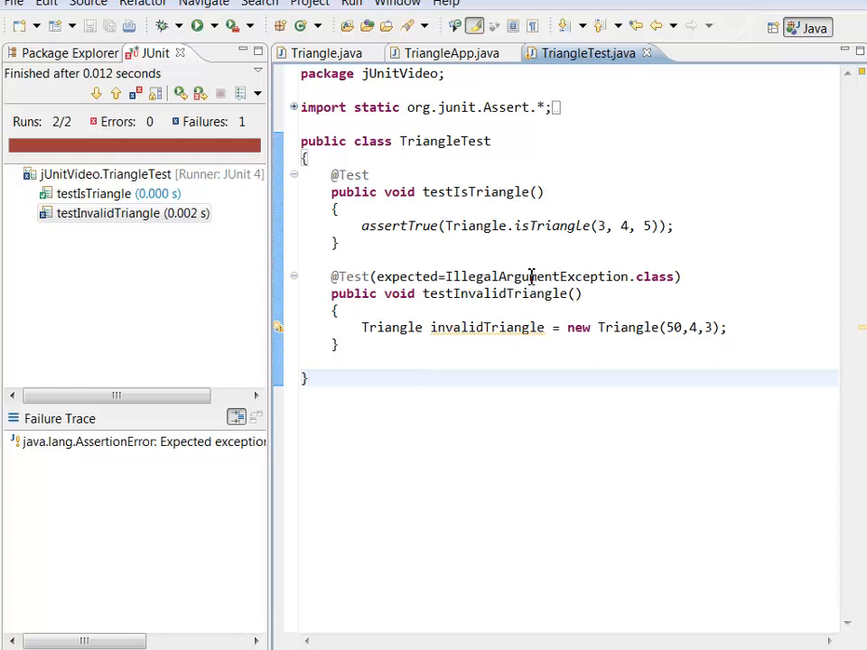
Extend isTriangle's condition to a + b <= c || a + c <= b || c + b <= a and save Triangle.java
{"action": "left_click", "coordinate": [328, 53]}
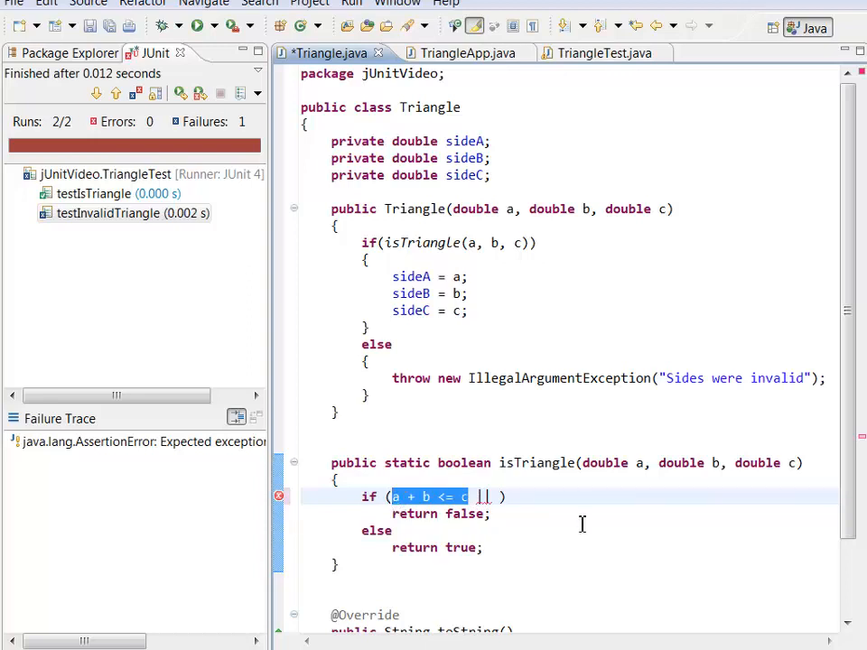
{"action": "left_click", "coordinate": [499, 496]}
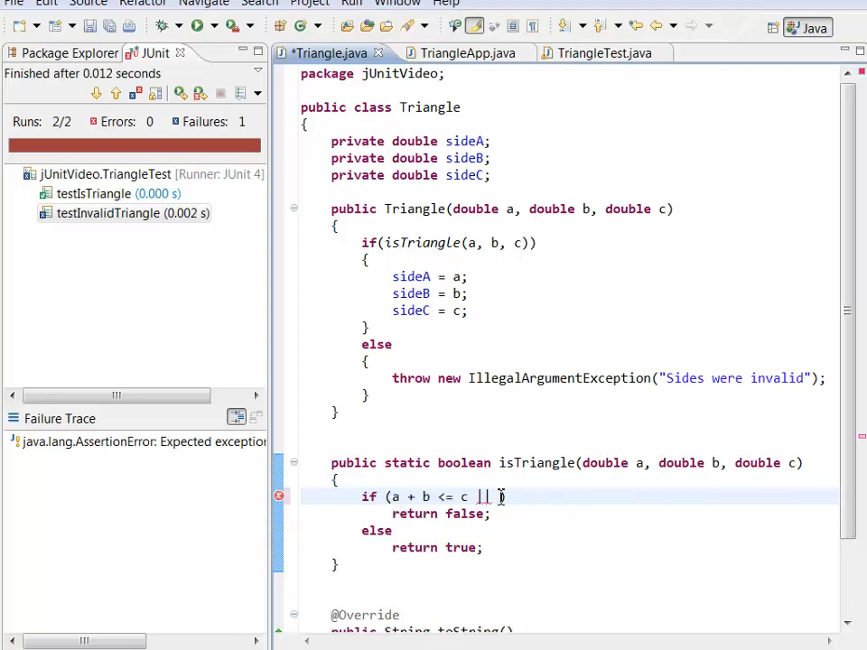
{"action": "type", "text": "a + c <= c)"}
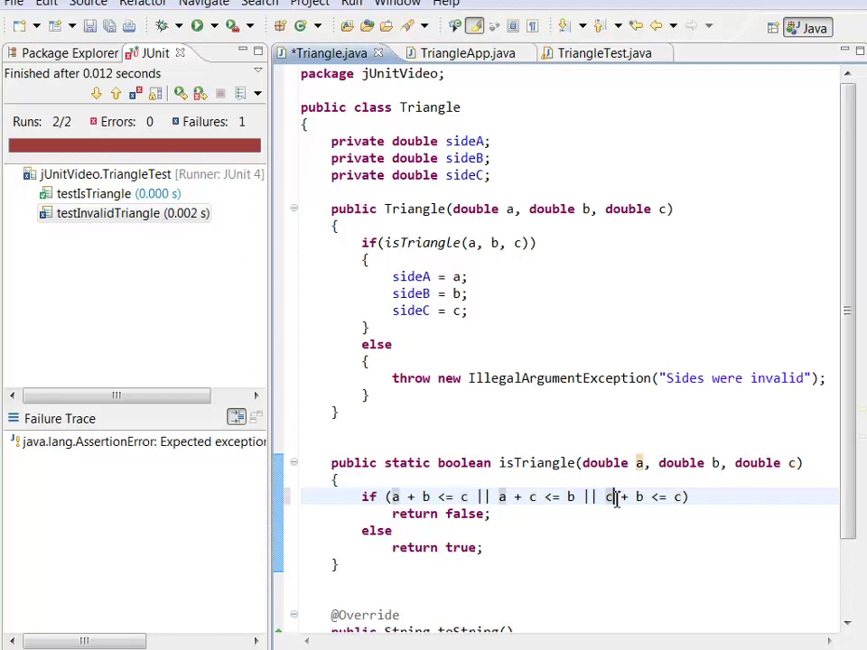
{"action": "type", "text": "a"}
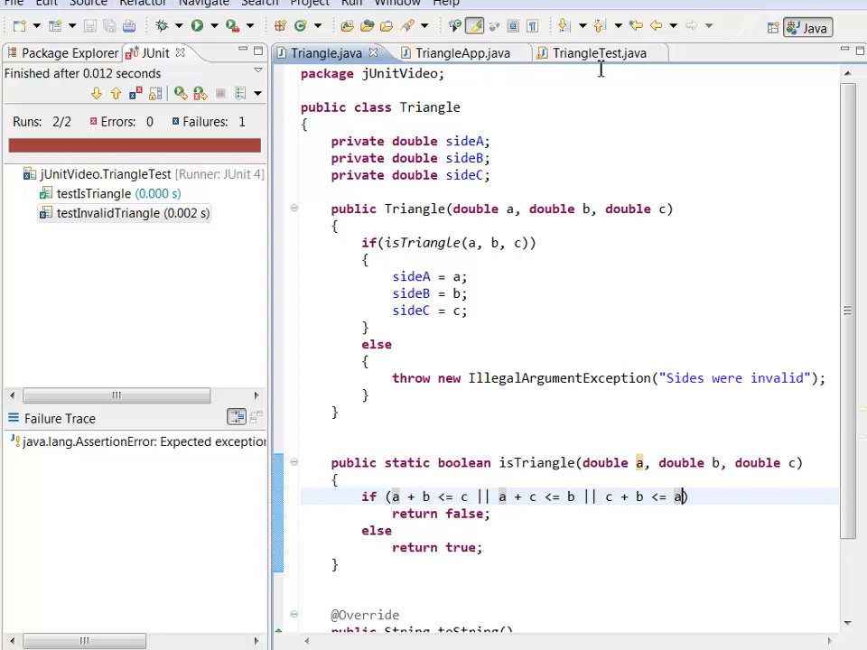
Rerun TriangleTest and expand the green-bar results: both tests pass, 2/2 with no failures
{"action": "left_click", "coordinate": [602, 53]}
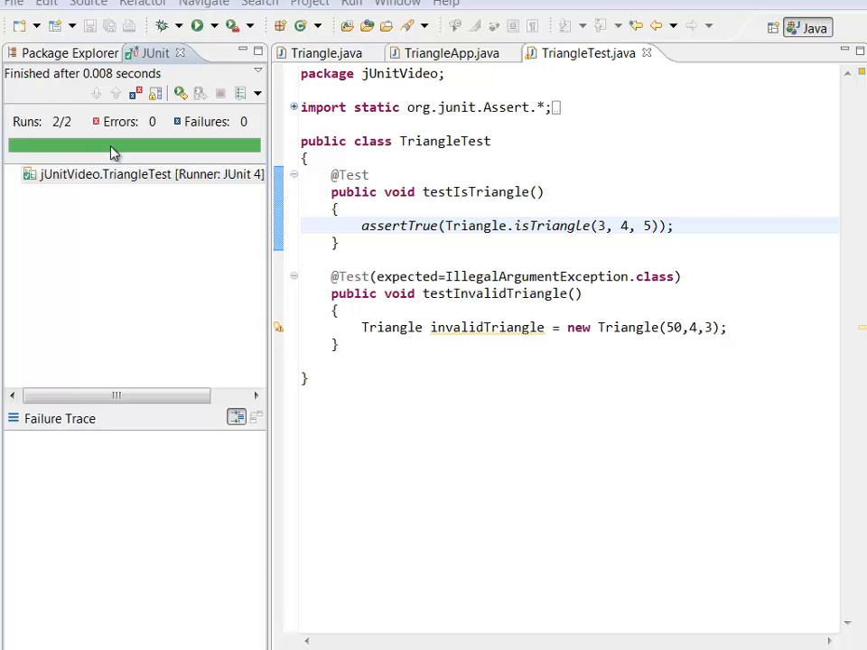
{"action": "left_click", "coordinate": [12, 173]}
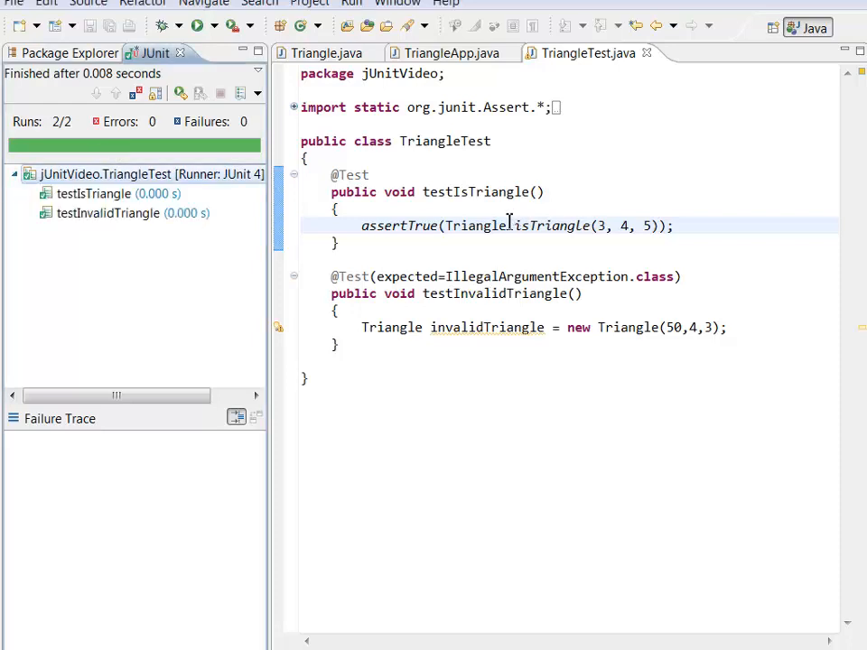
{"action": "mouse_move", "coordinate": [503, 192]}
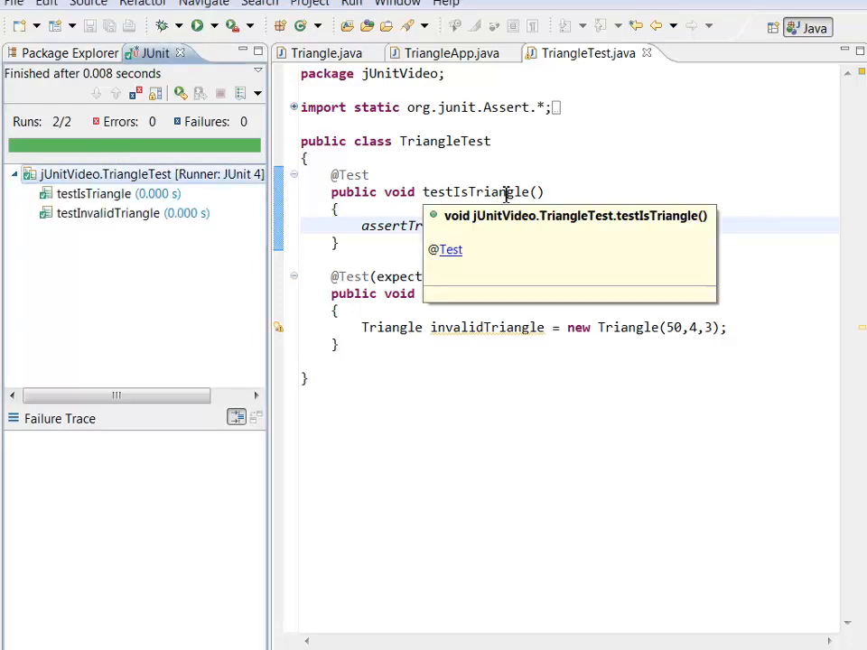